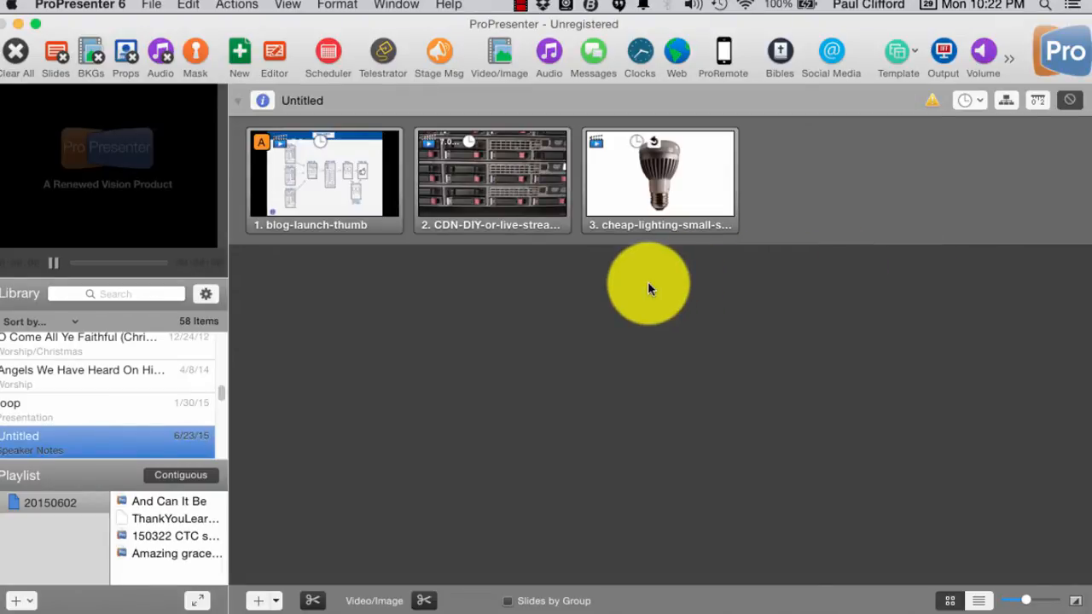
pyautogui.moveTo(537, 247)
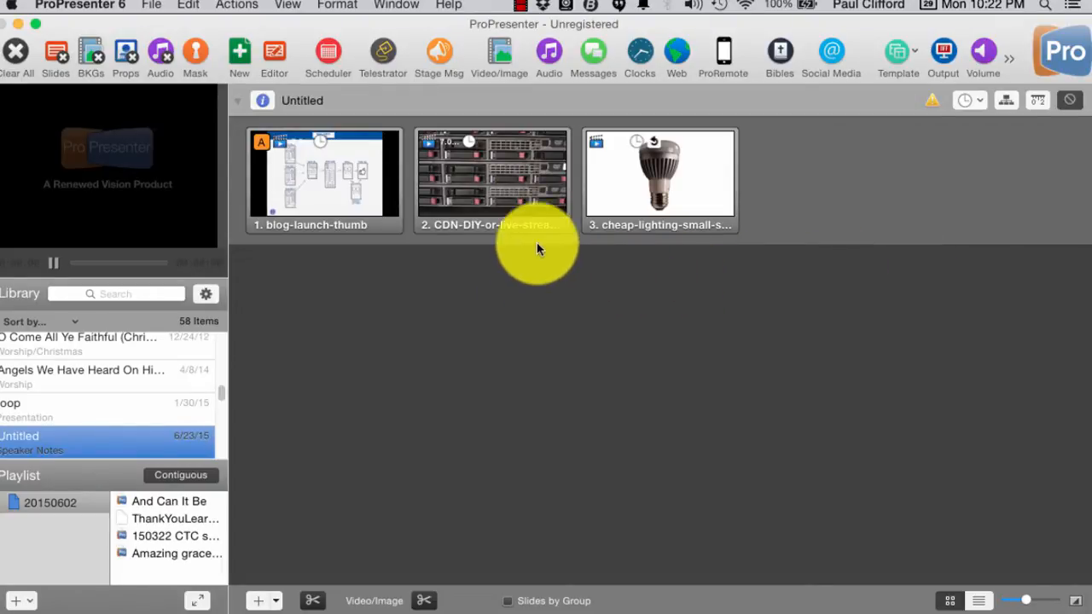
# - Open the Messages window showing the 12345 message, set to display until removed
pyautogui.click(592, 51)
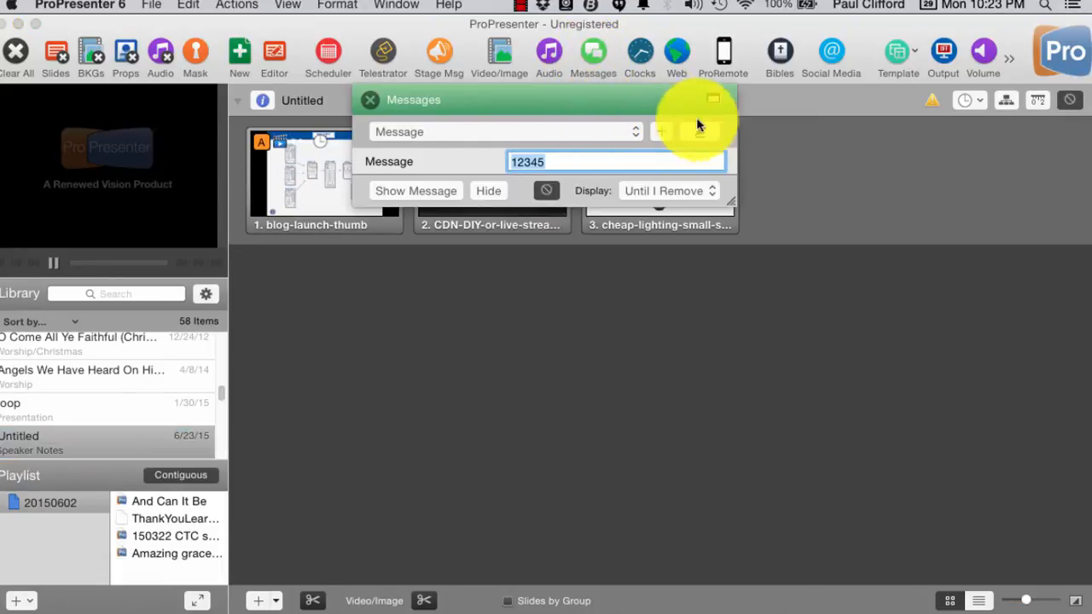
pyautogui.moveTo(636, 137)
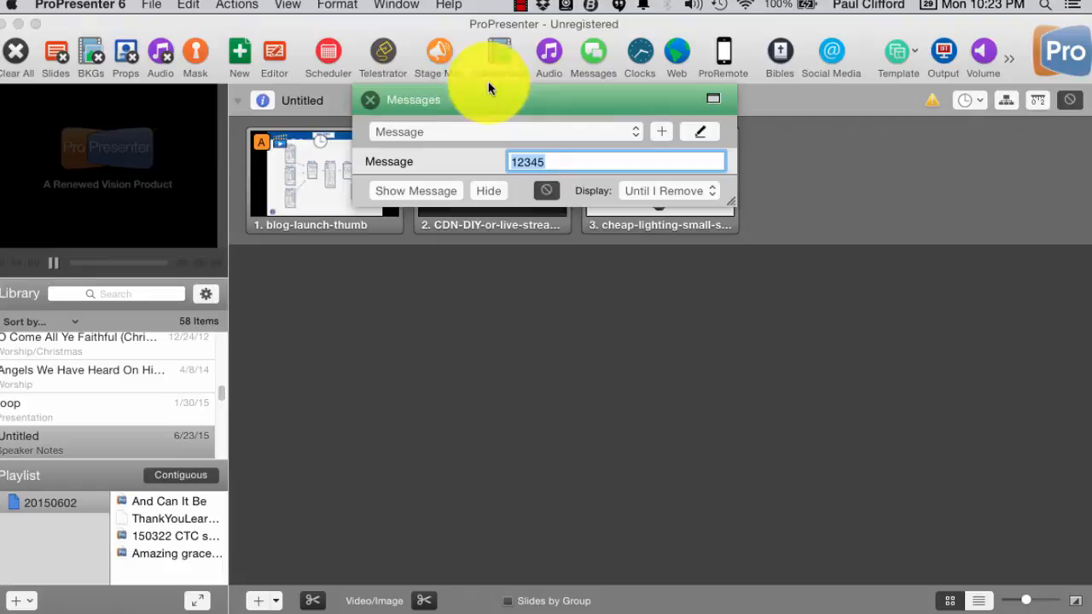
pyautogui.moveTo(592, 43)
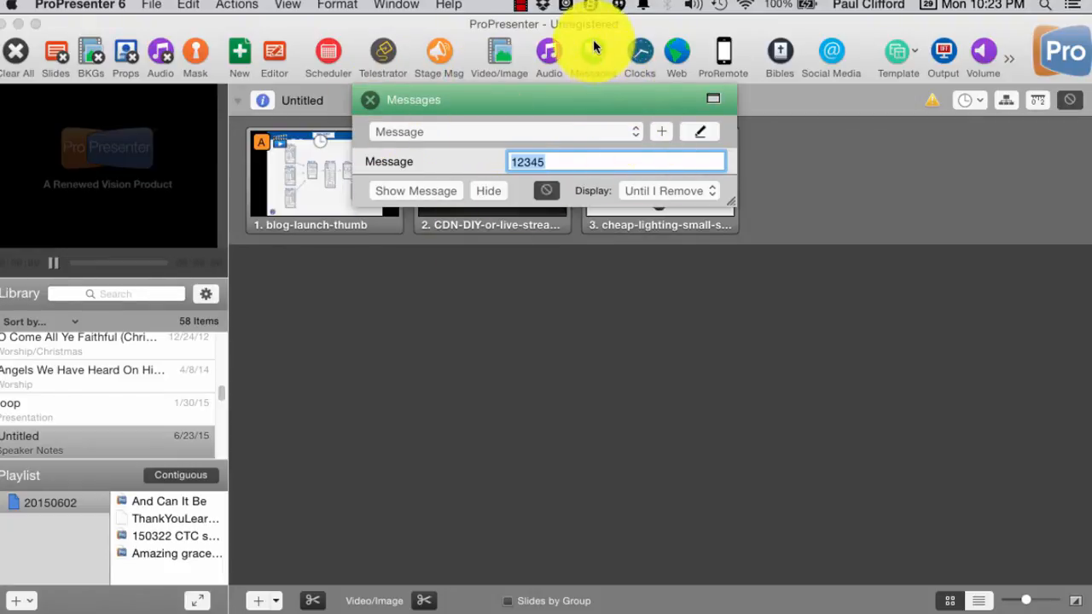
pyautogui.moveTo(593, 55)
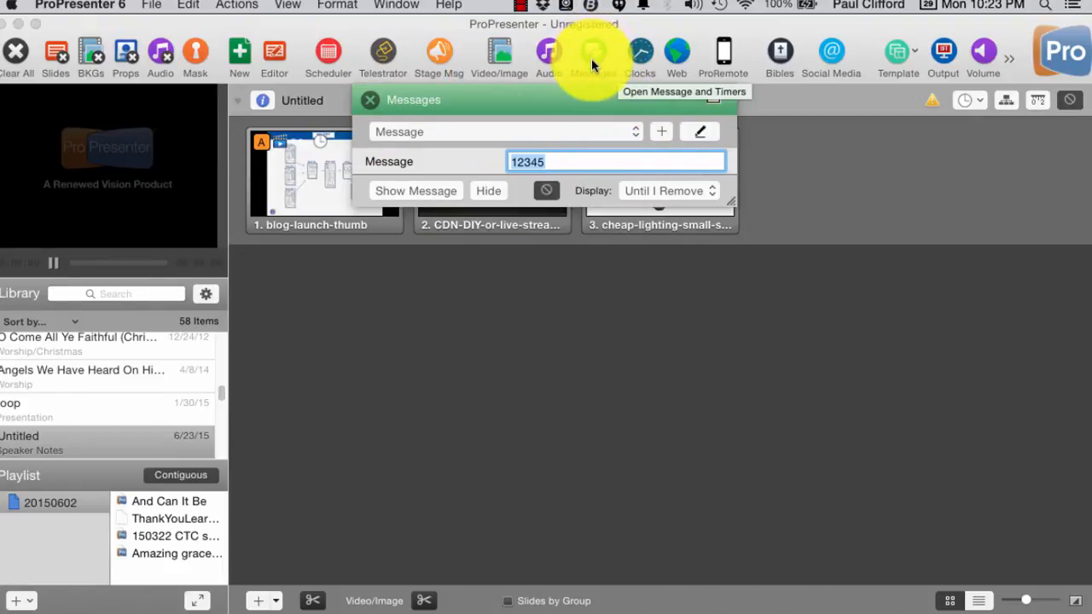
pyautogui.moveTo(288, 6)
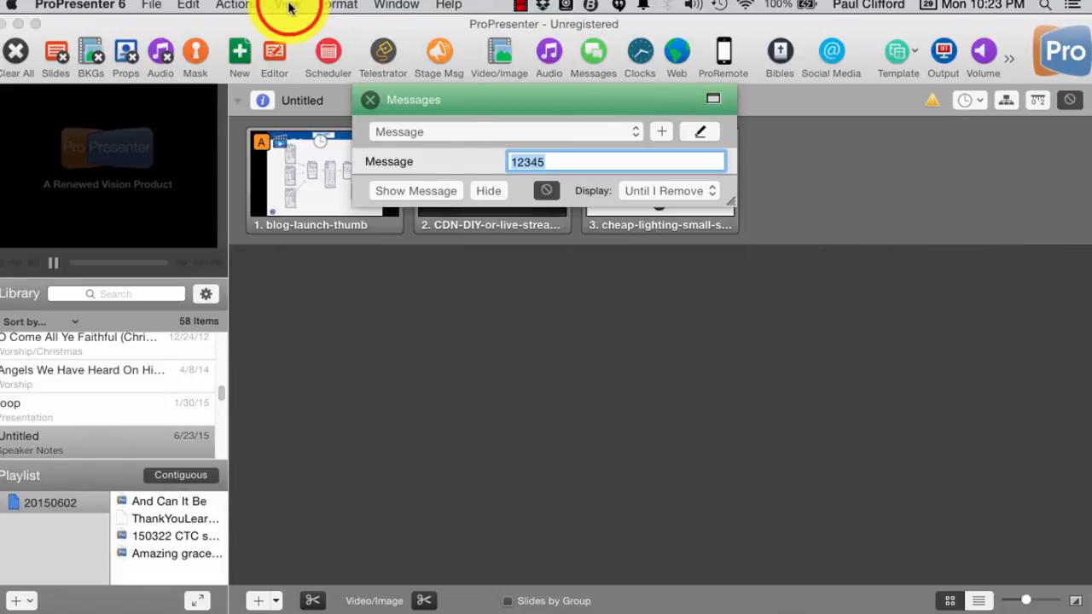
pyautogui.click(288, 7)
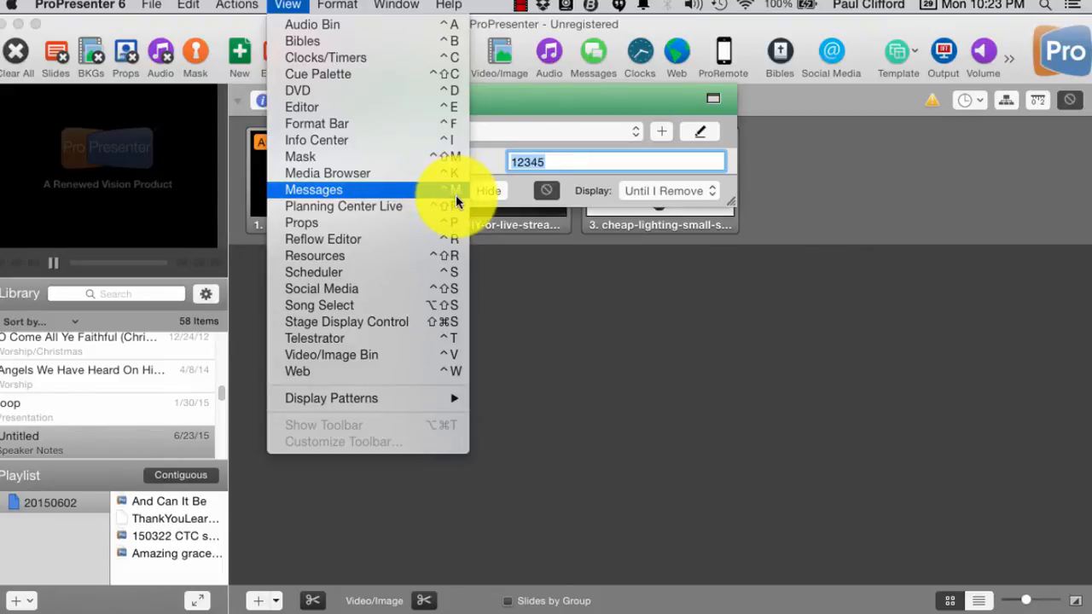
pyautogui.click(313, 189)
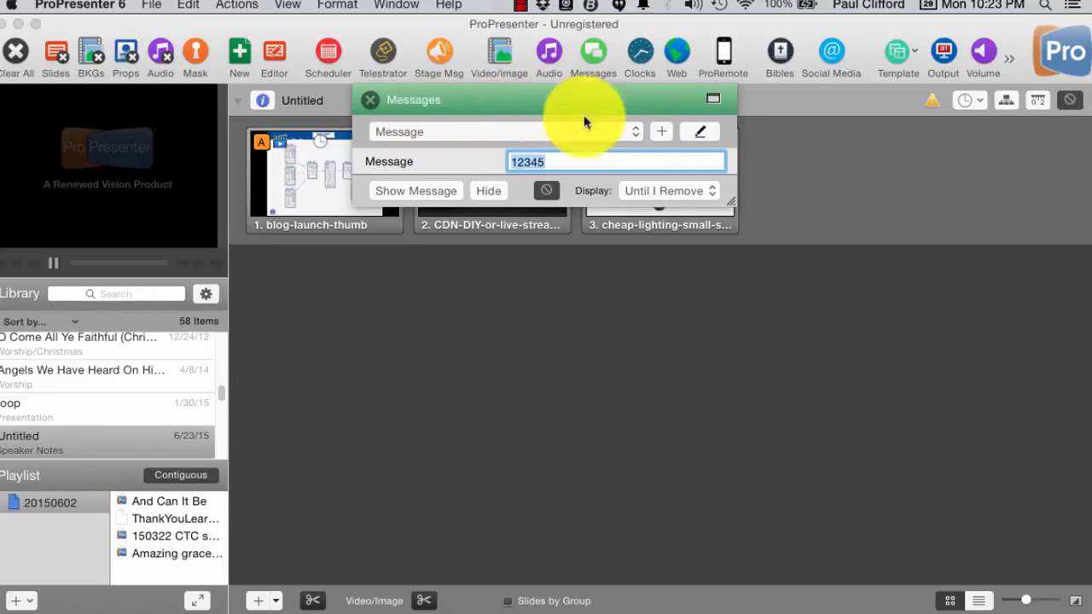
pyautogui.moveTo(512, 119)
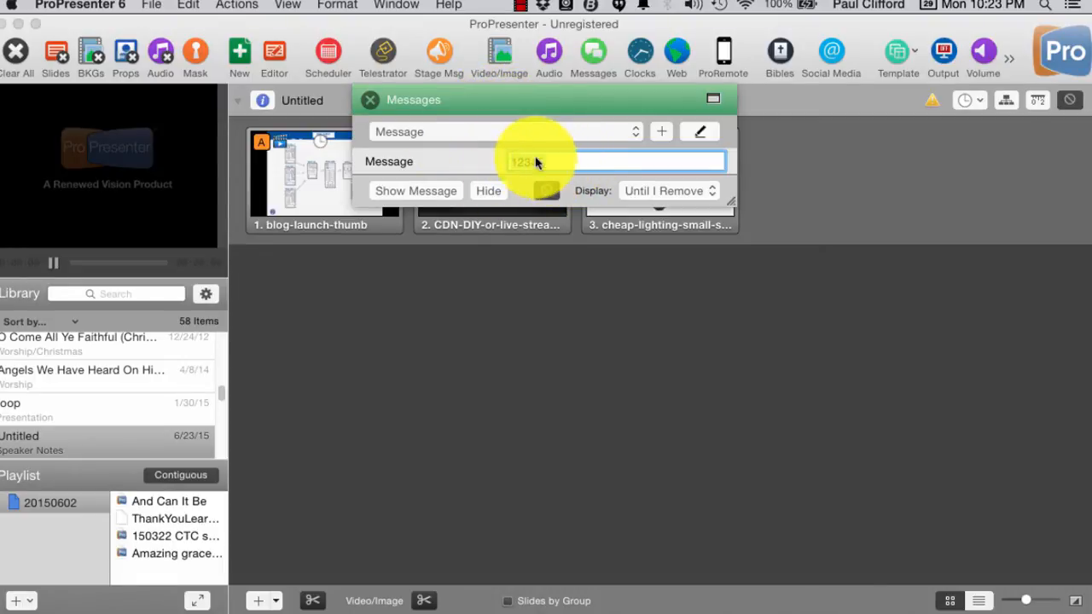
# - Enter 12345 and expand the Messages window into its template editor
pyautogui.write('12345')
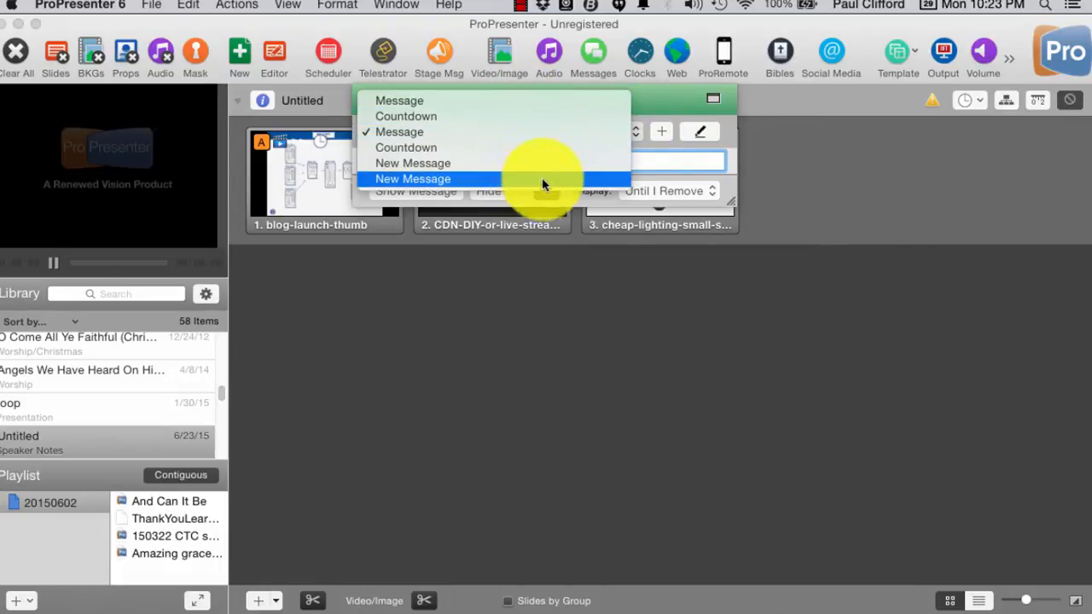
pyautogui.click(413, 178)
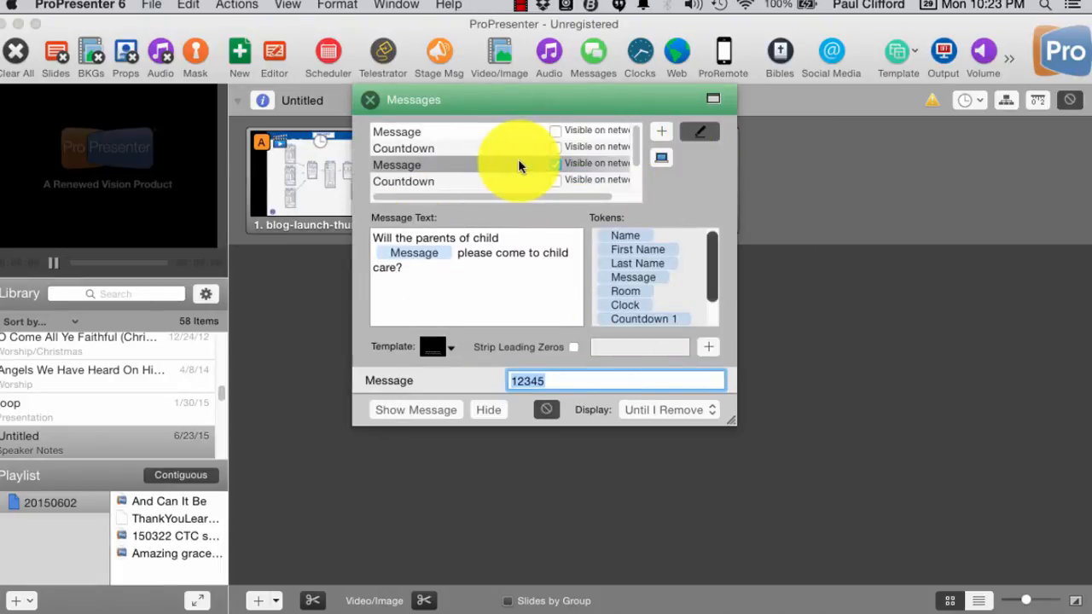
# - Select the New Message template with First Name, Last Name and Room tokens, and clear its text
pyautogui.click(555, 163)
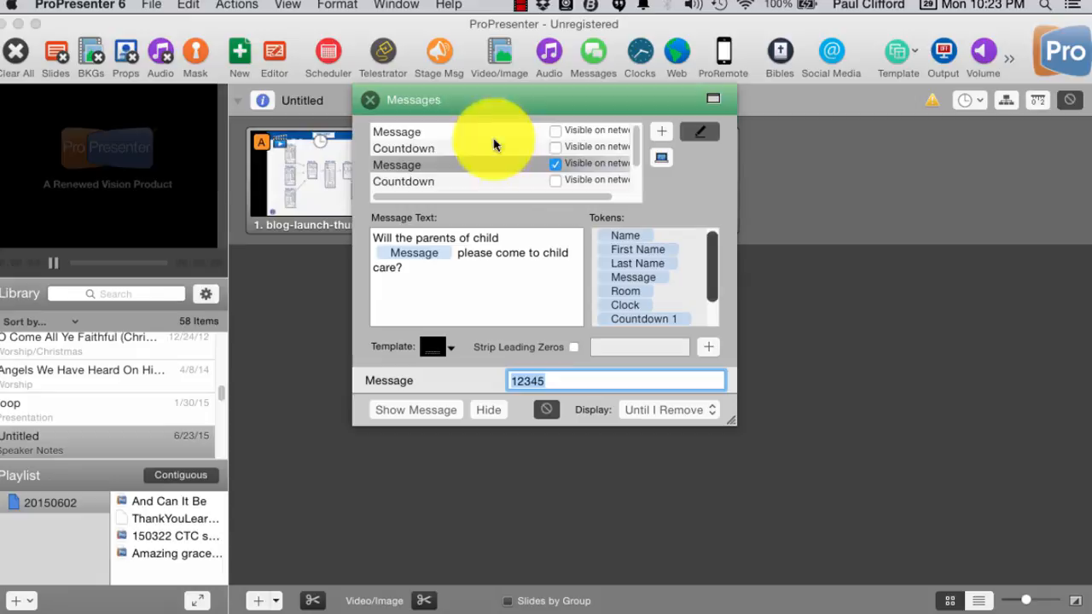
pyautogui.click(396, 132)
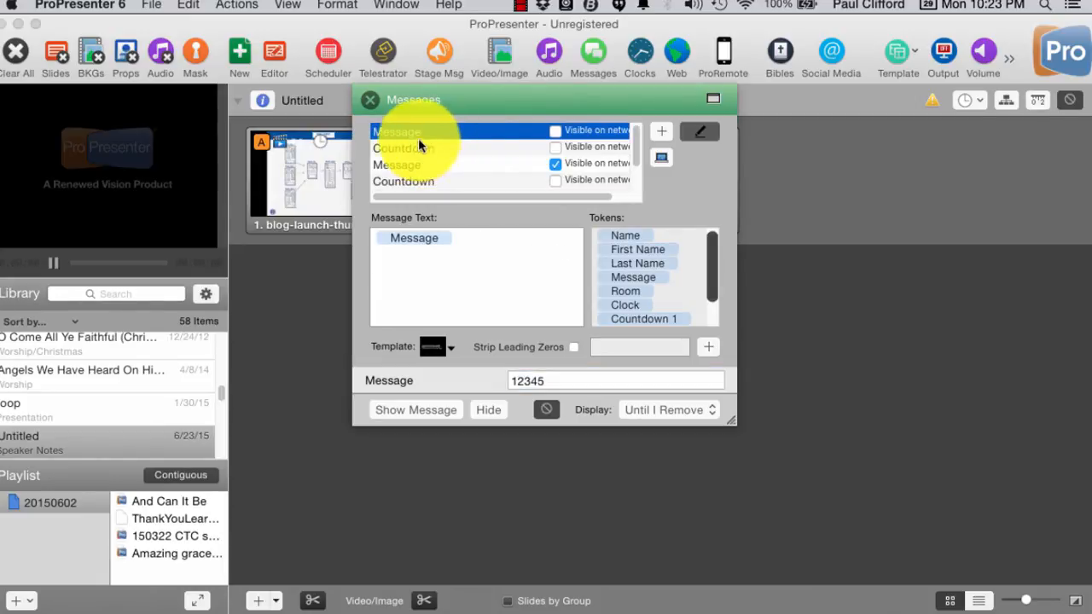
pyautogui.moveTo(395, 166)
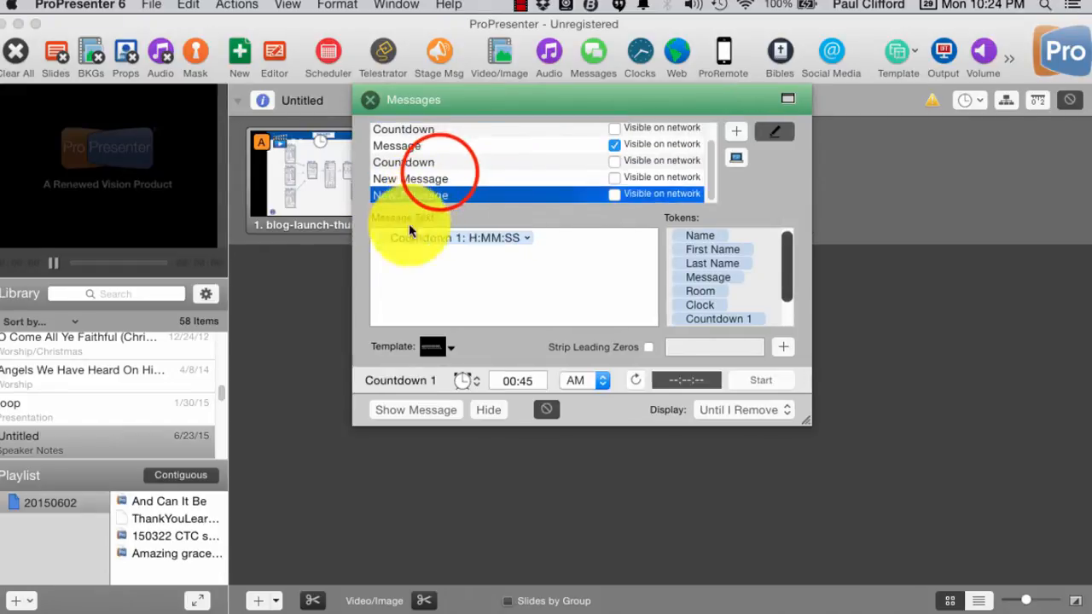
pyautogui.click(410, 194)
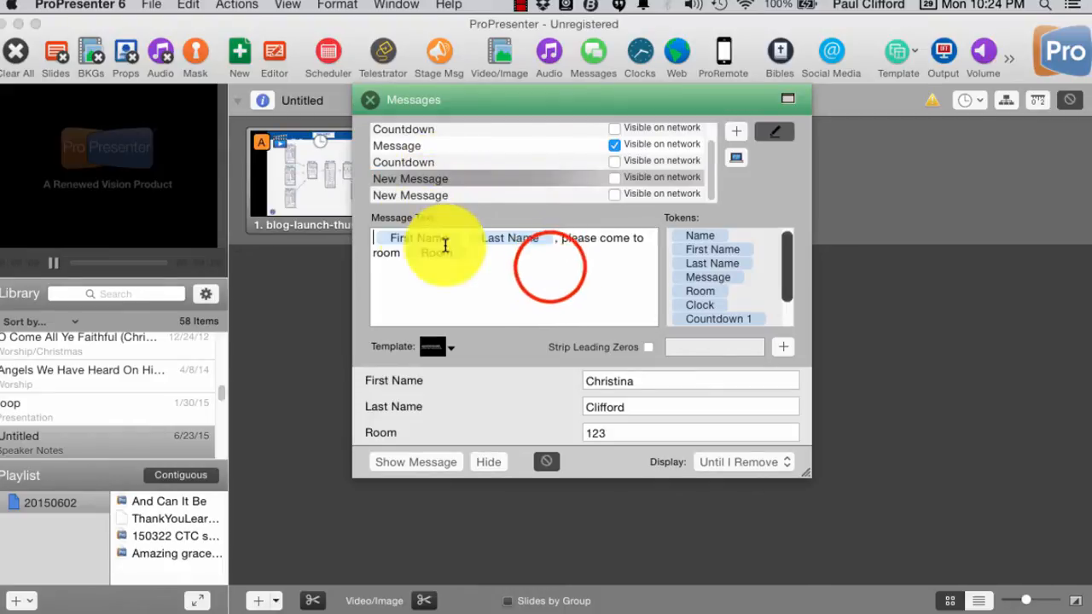
pyautogui.click(411, 196)
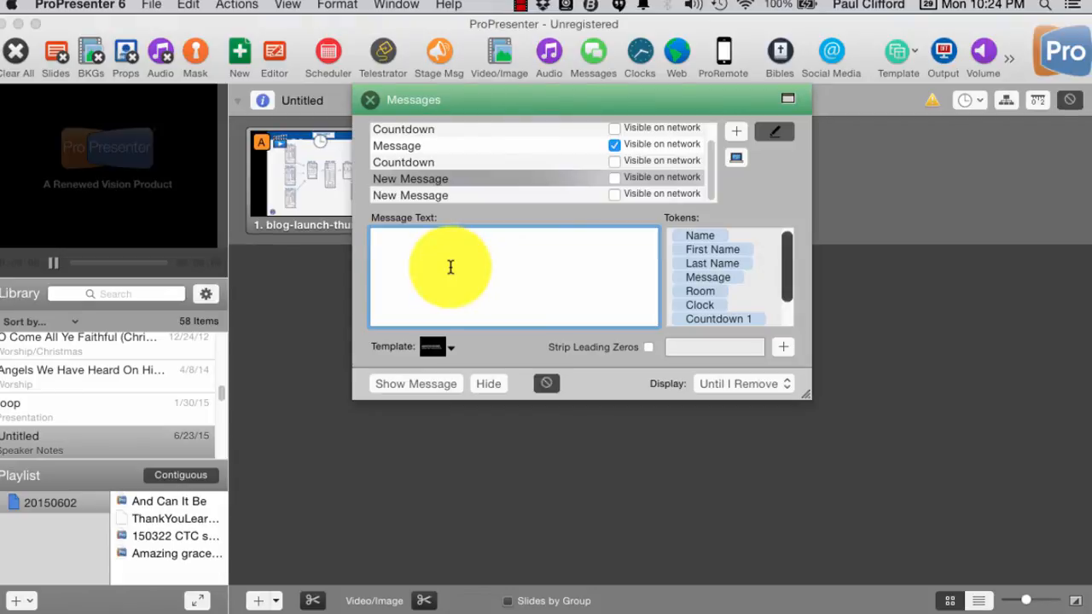
# - Show 'The rain in spain stays mainly in the plain.' as a test message
pyautogui.write('The')
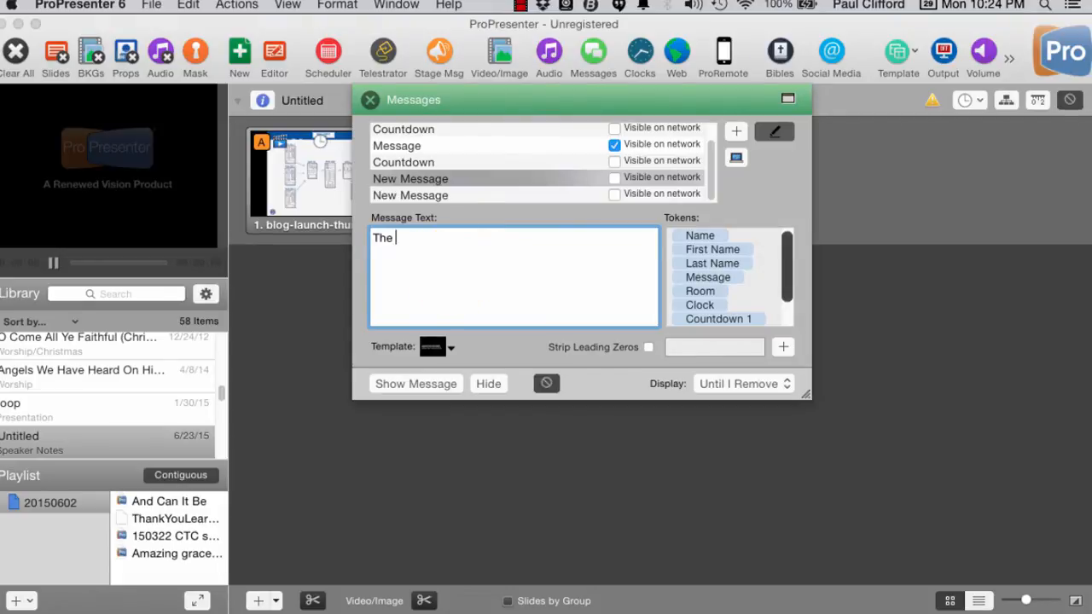
pyautogui.write('rain in s')
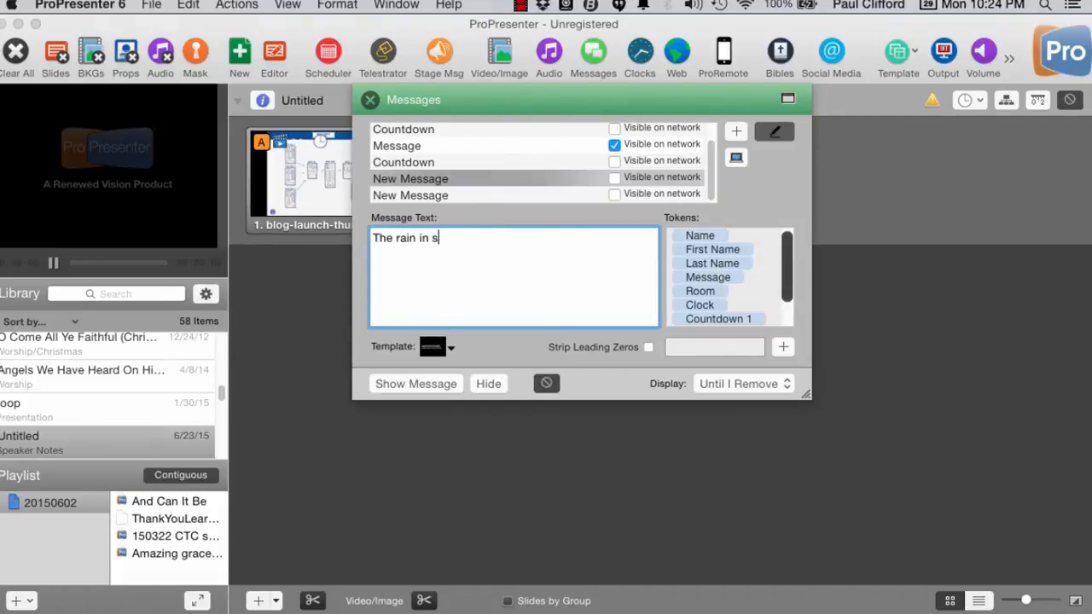
pyautogui.write('pain')
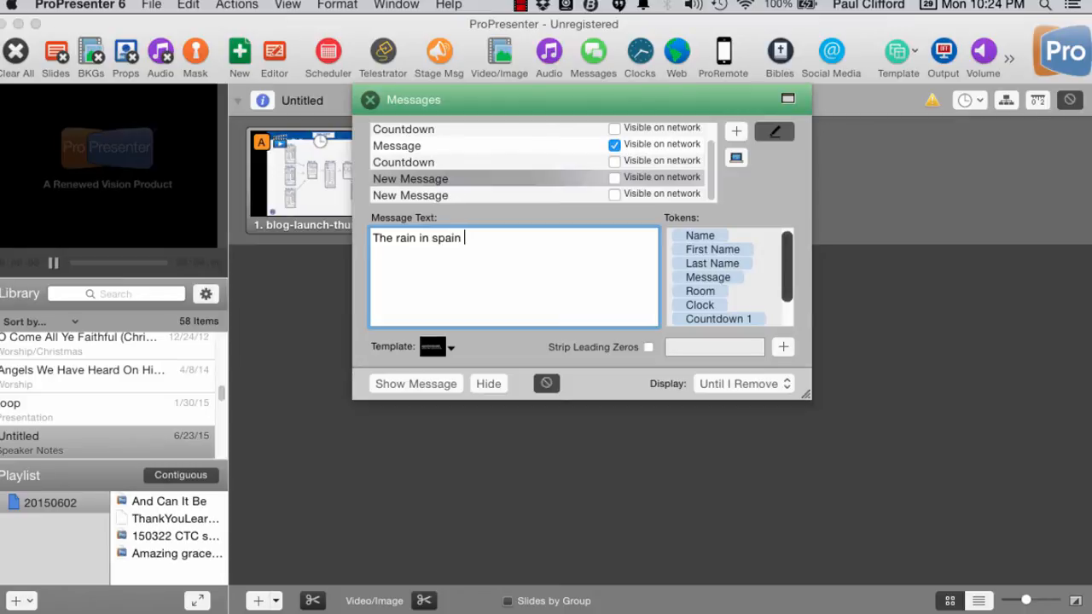
pyautogui.write('stays')
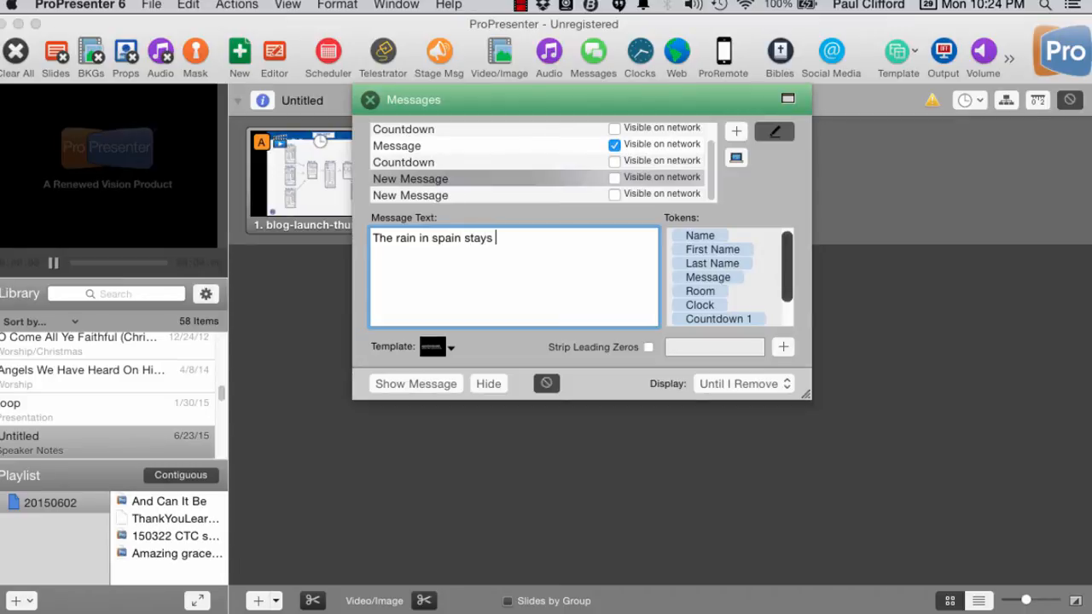
pyautogui.write('mainly')
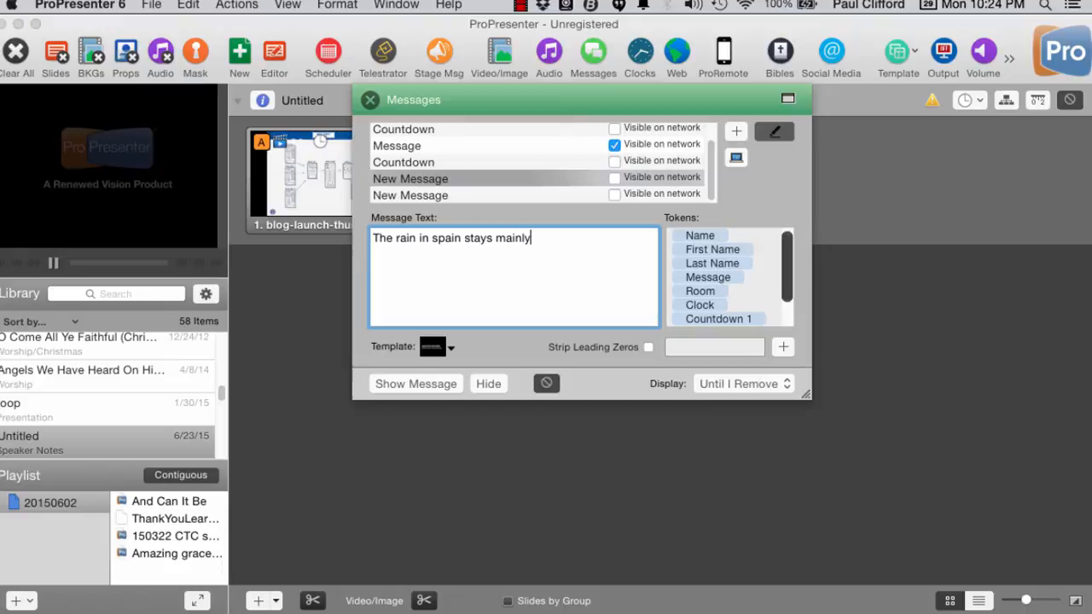
pyautogui.write('in the pla')
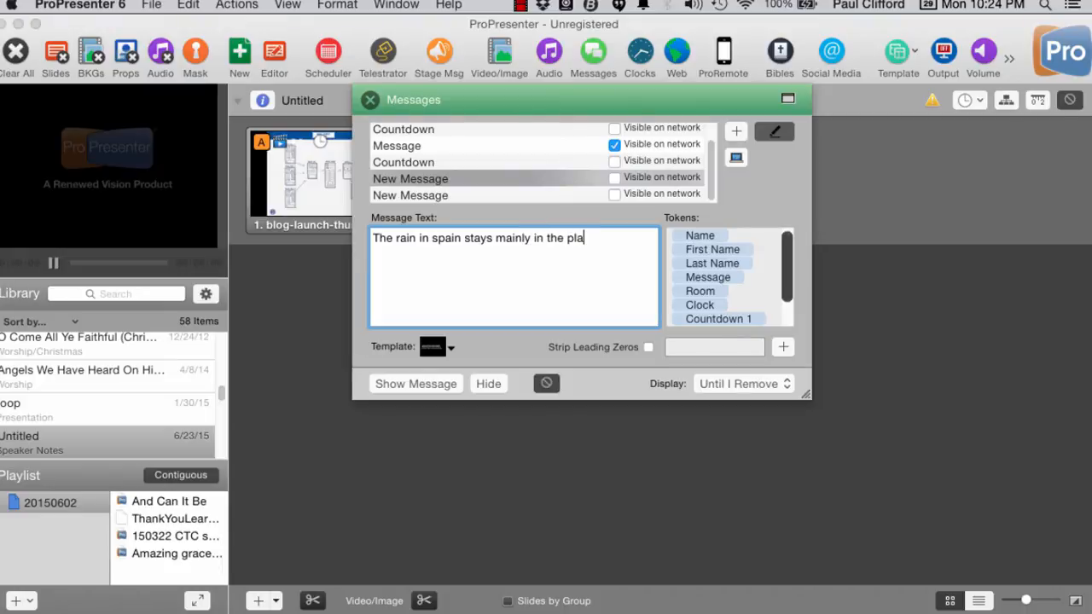
pyautogui.write('in.')
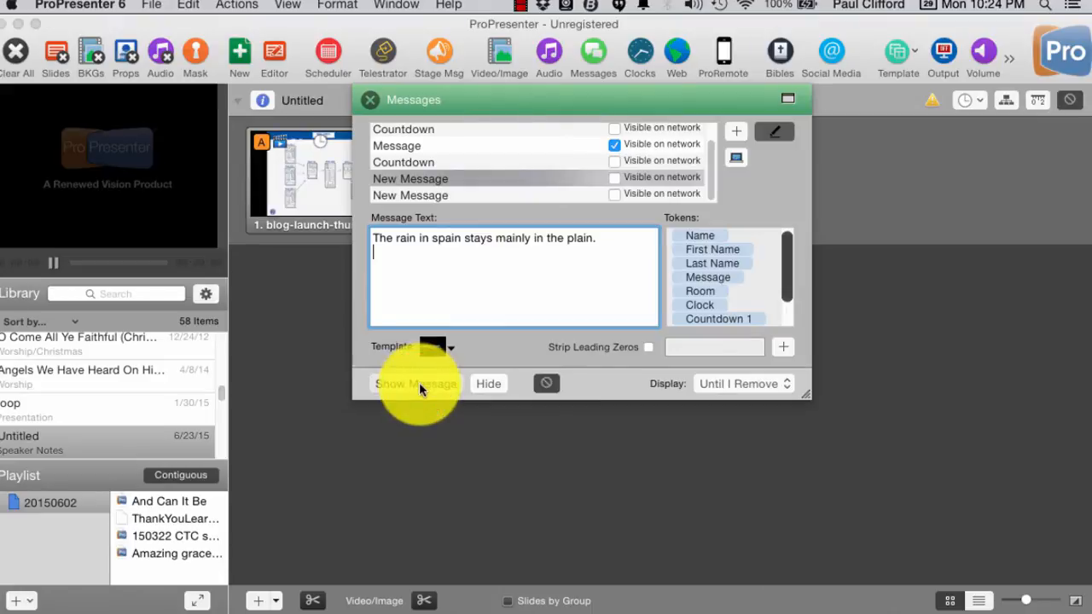
pyautogui.click(415, 383)
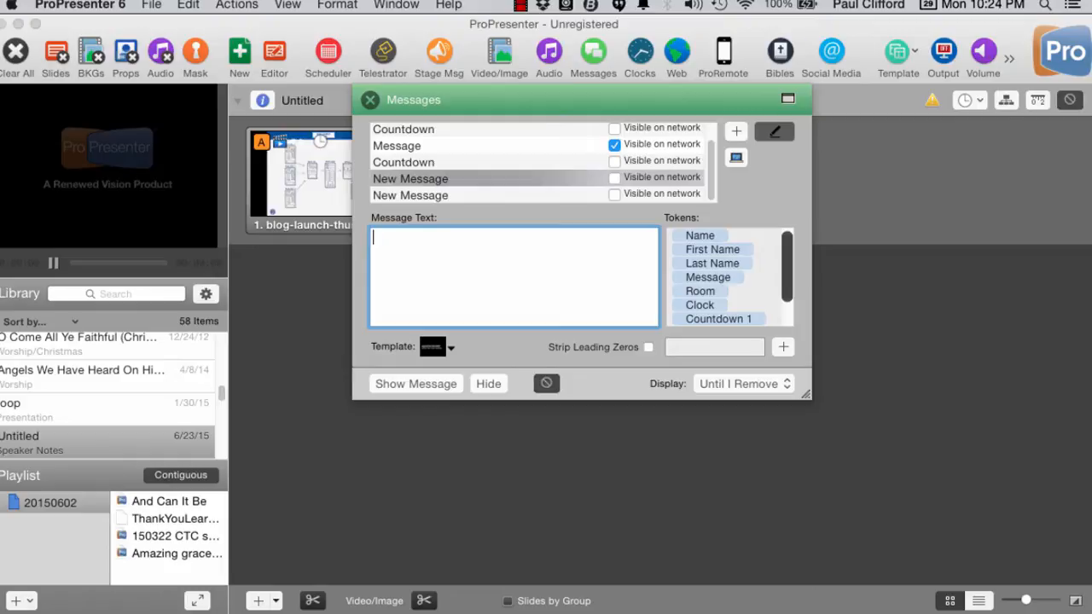
# - Write the message text 'Would [Name] please come to [Room]? Thank you.' using the Room token
pyautogui.write('Wout')
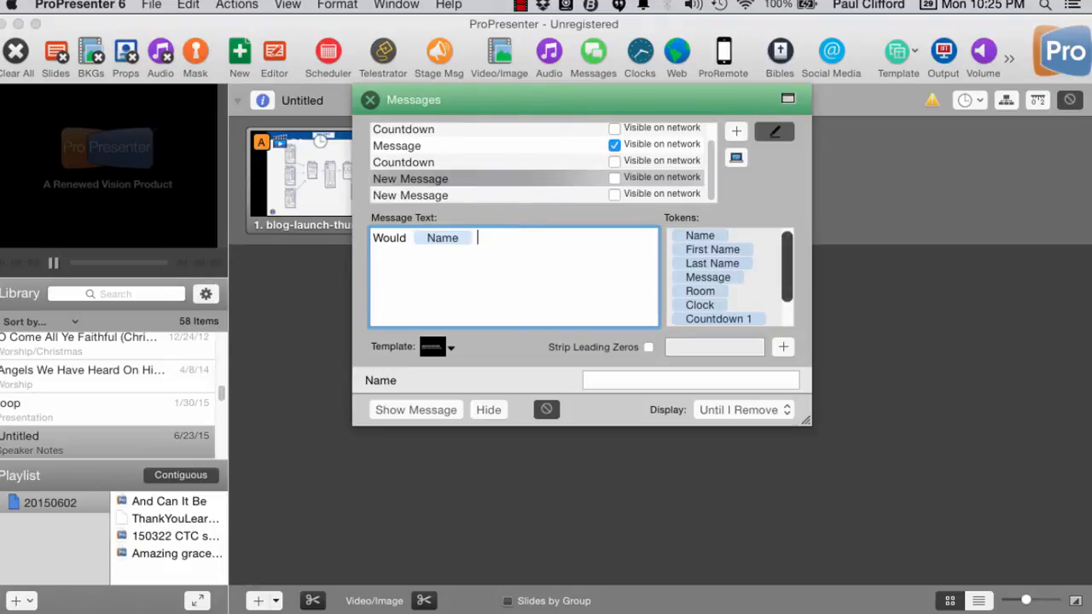
pyautogui.write('please com')
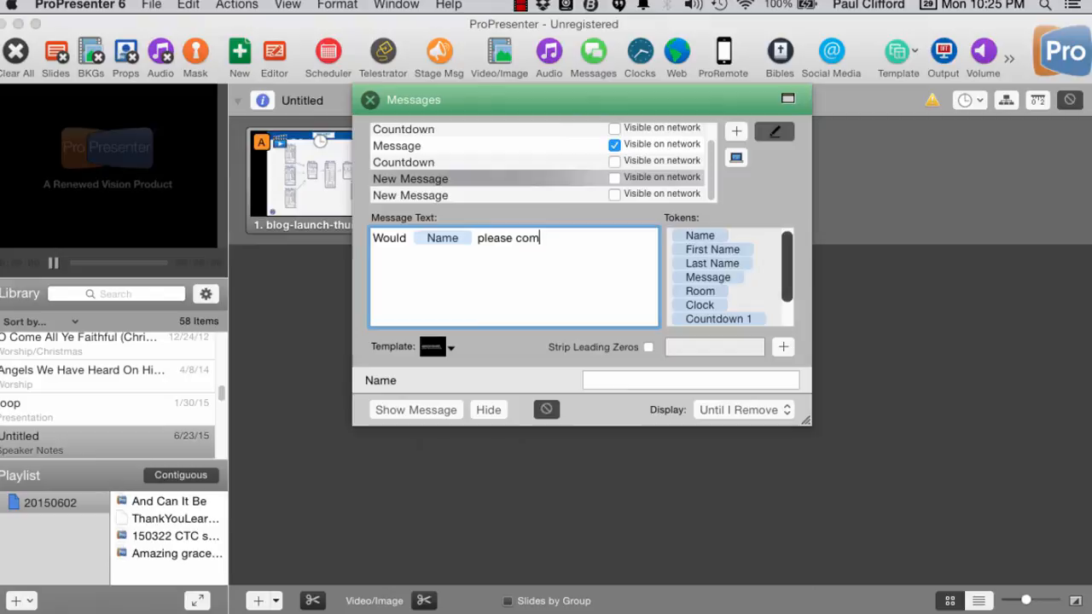
pyautogui.write('e to r')
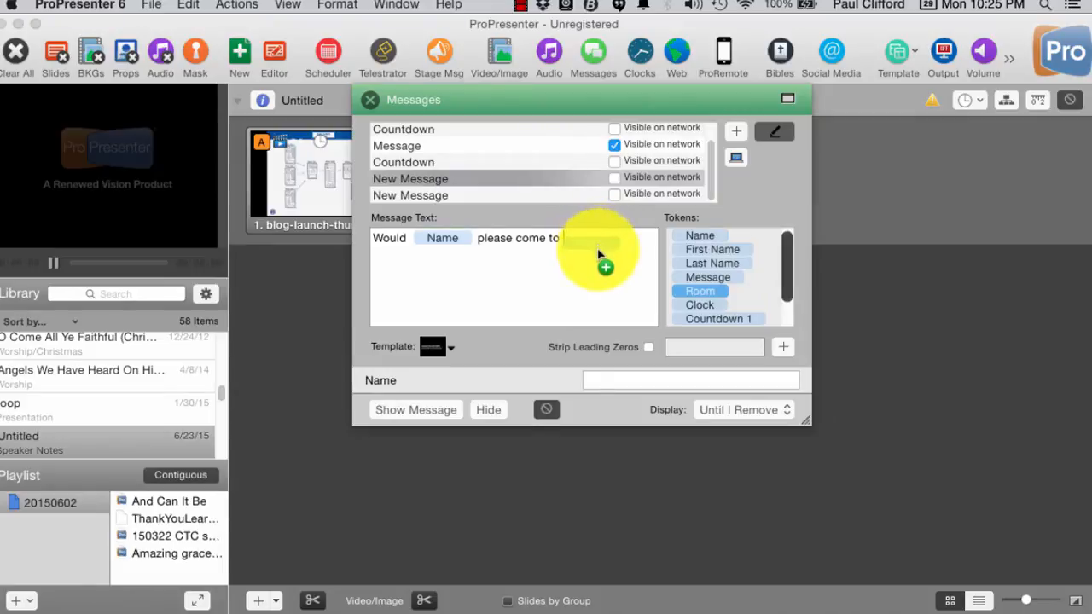
pyautogui.click(699, 290)
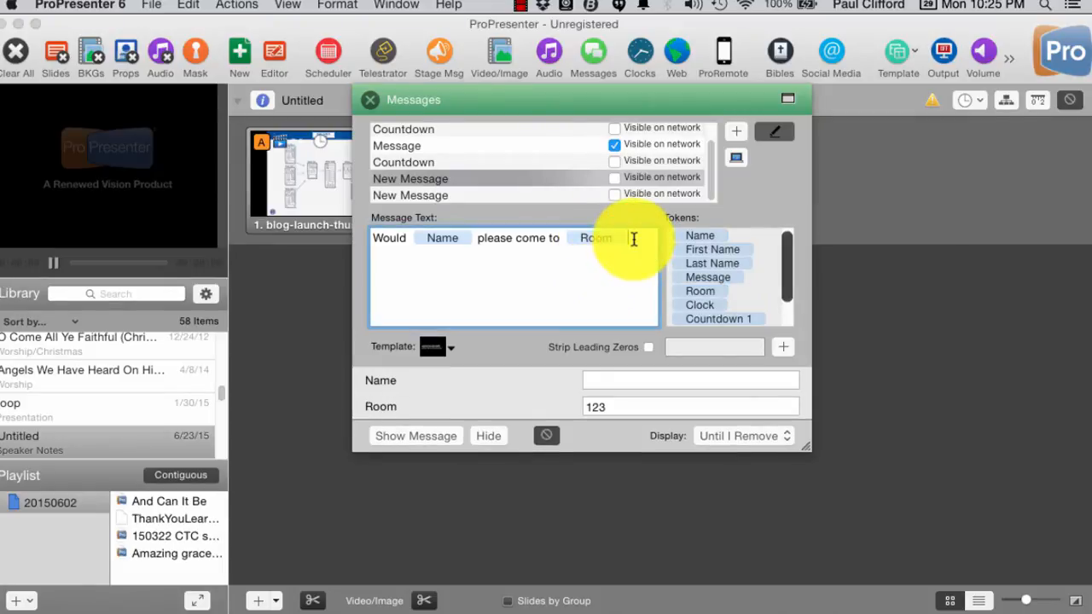
pyautogui.write('?')
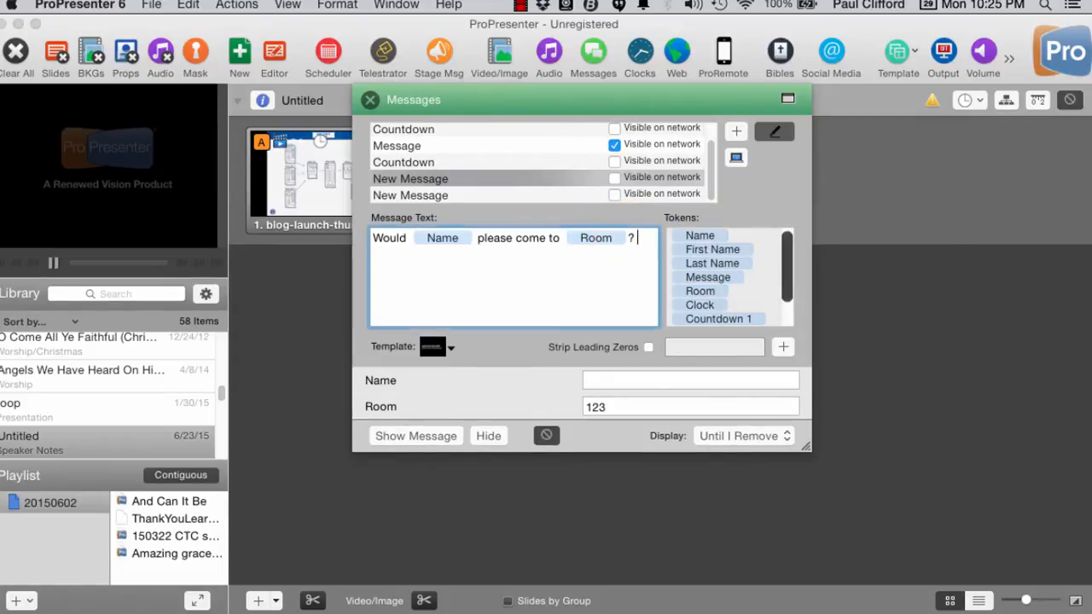
pyautogui.write('Thank')
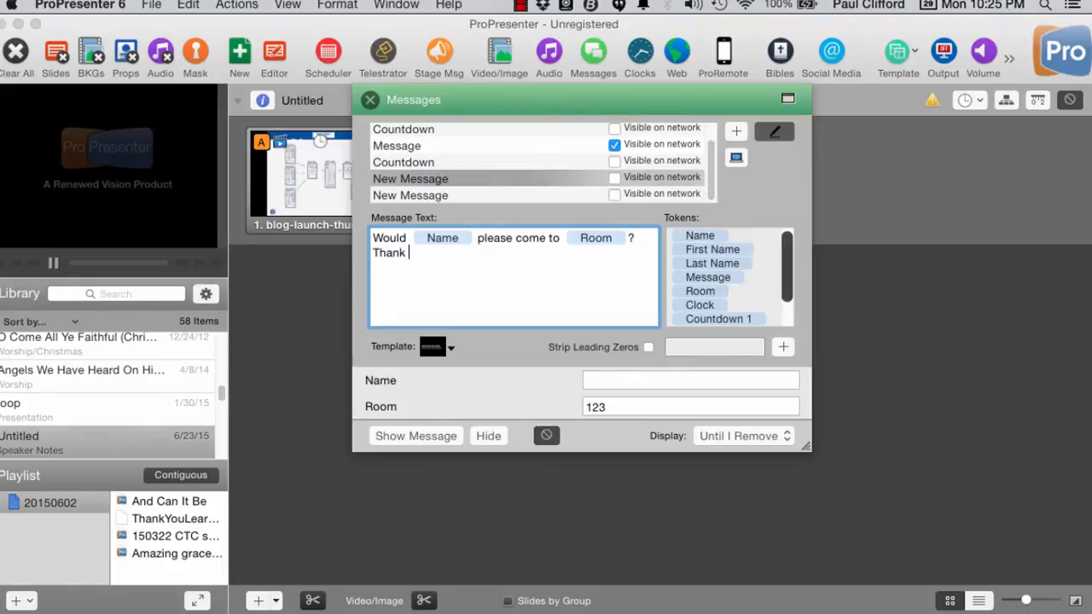
pyautogui.write('you.')
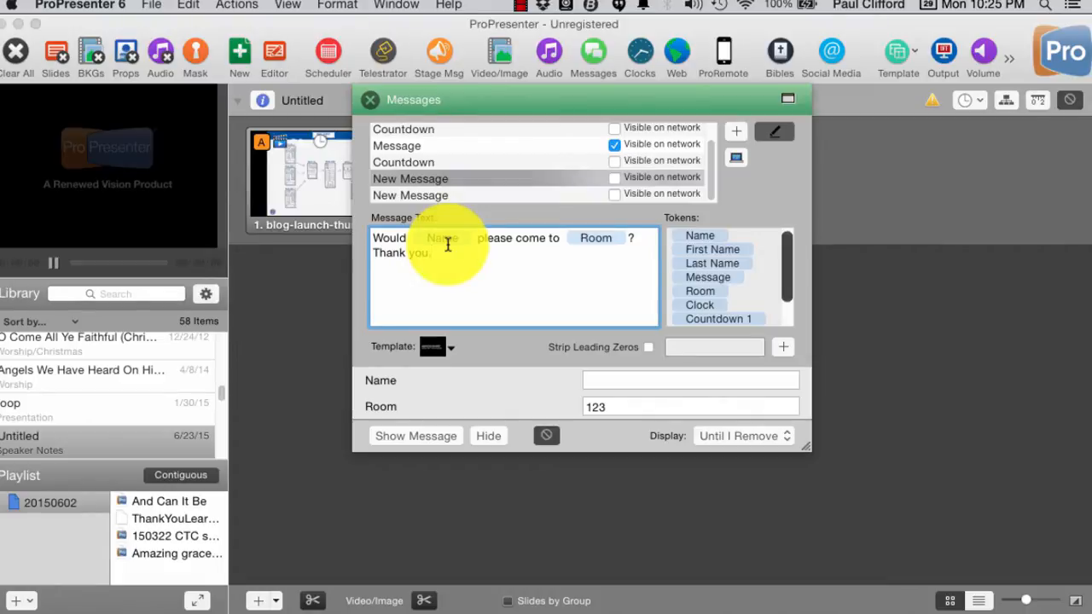
pyautogui.moveTo(595, 237)
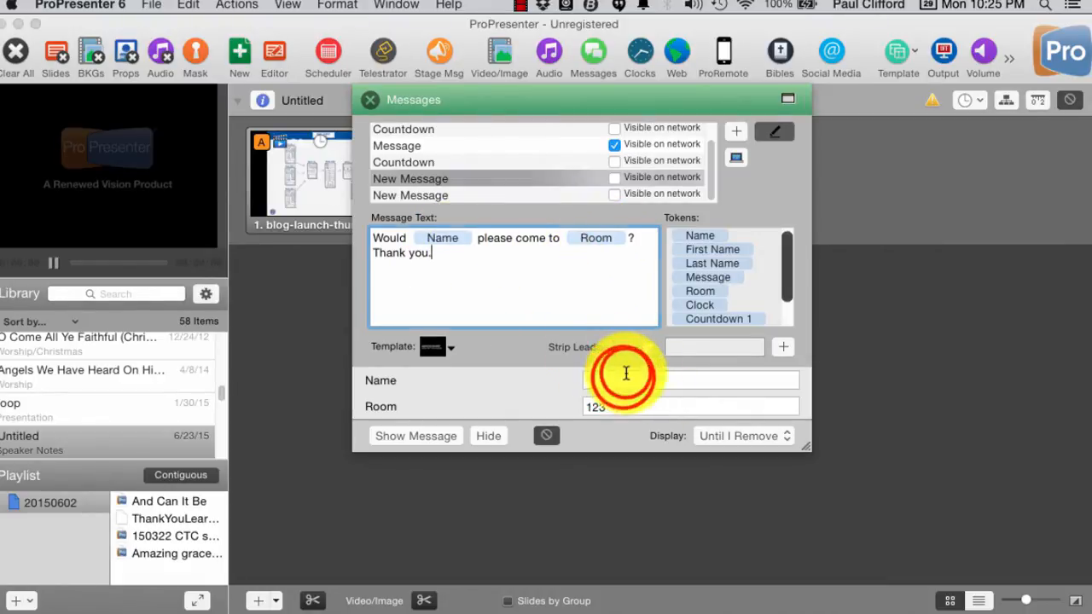
pyautogui.click(689, 379)
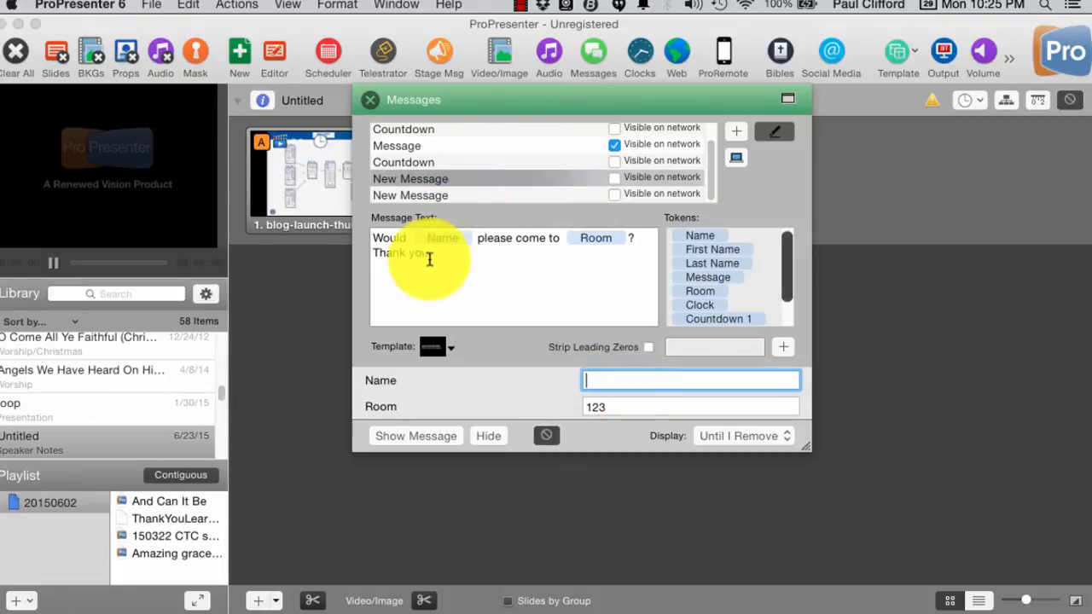
pyautogui.click(409, 179)
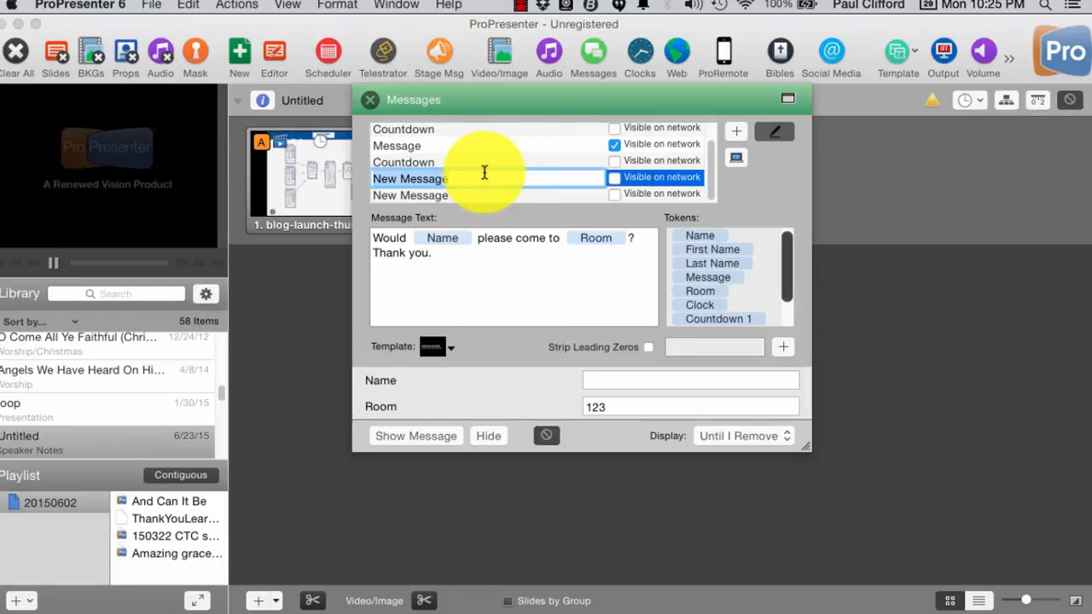
# - Rename the new template to 'Name report to room' and select it
pyautogui.write('Name')
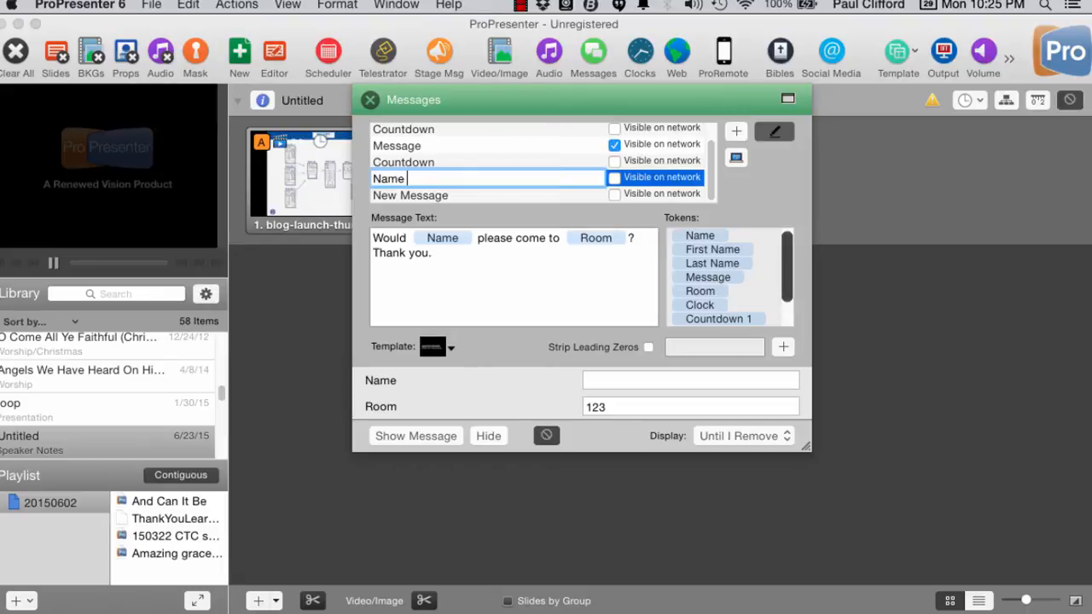
pyautogui.write('report to')
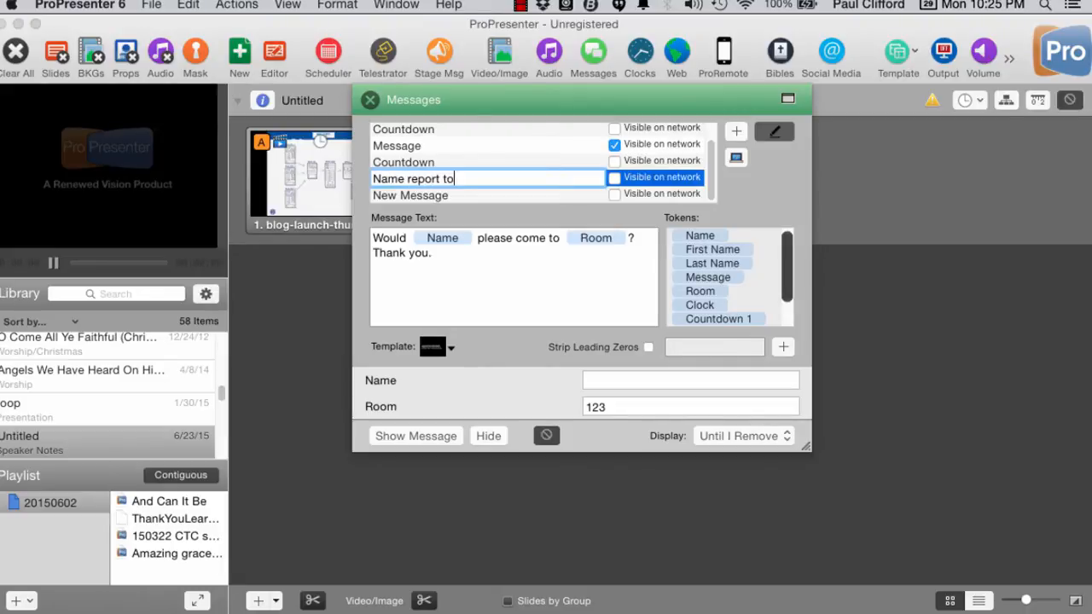
pyautogui.write('room')
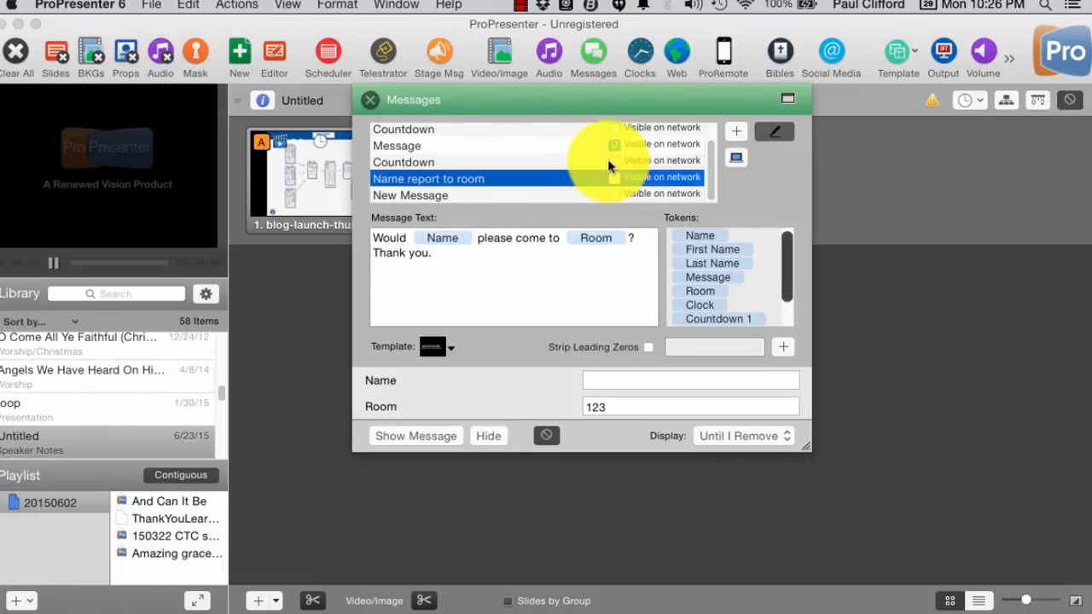
pyautogui.click(403, 162)
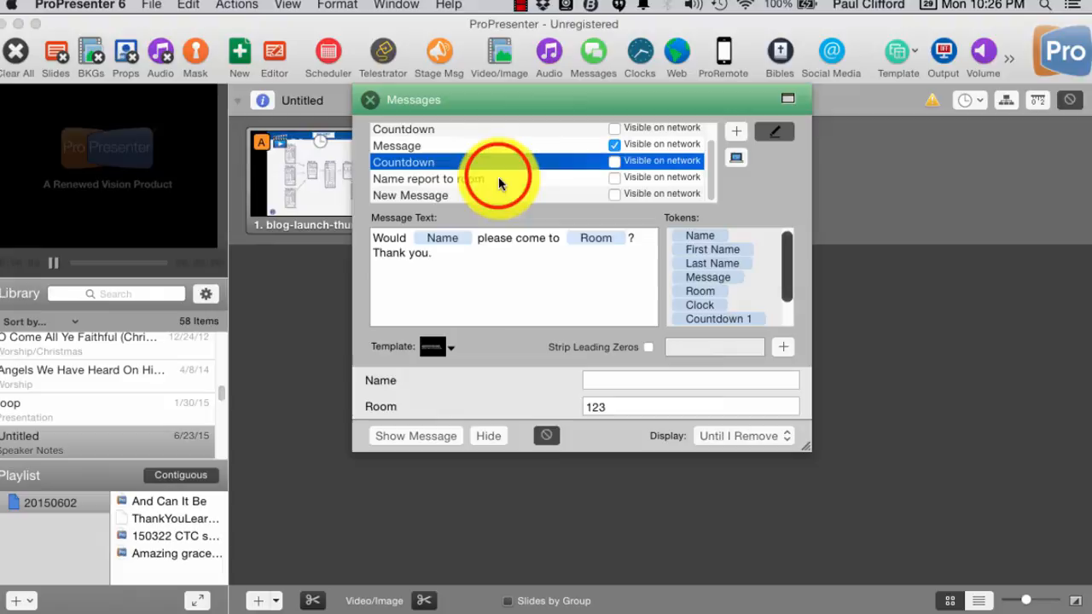
pyautogui.click(429, 178)
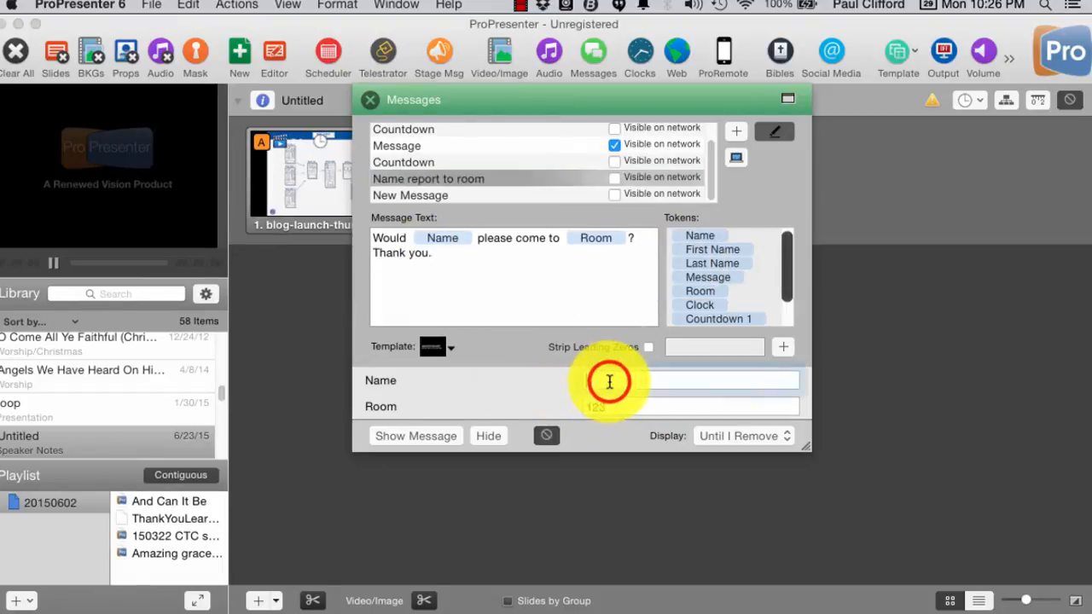
# - Fill in Name 'John Doe' and Room 123, then show the message on output
pyautogui.click(691, 380)
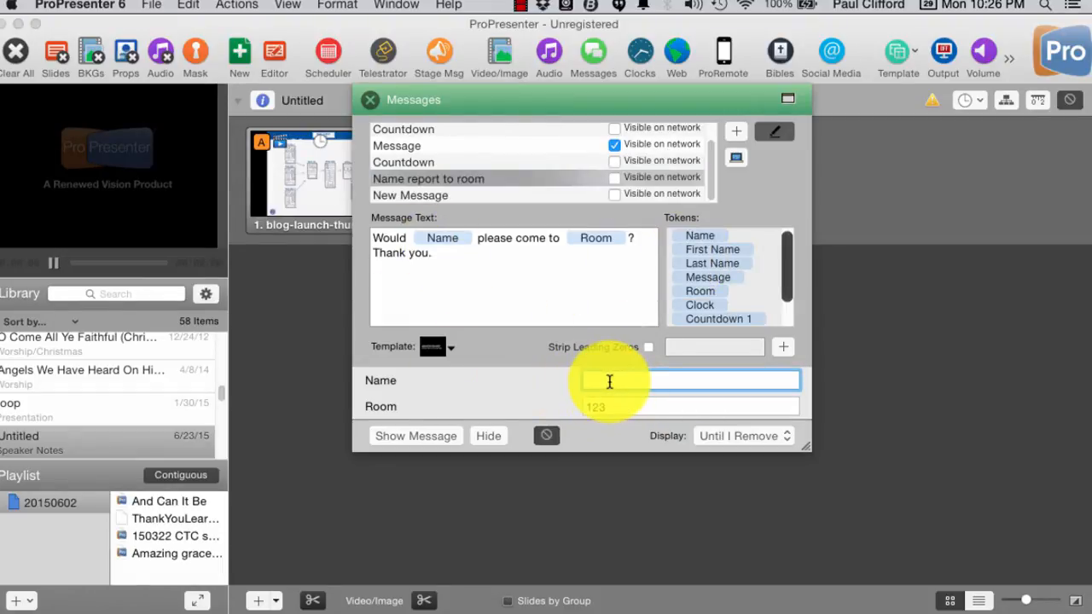
pyautogui.write('Joh')
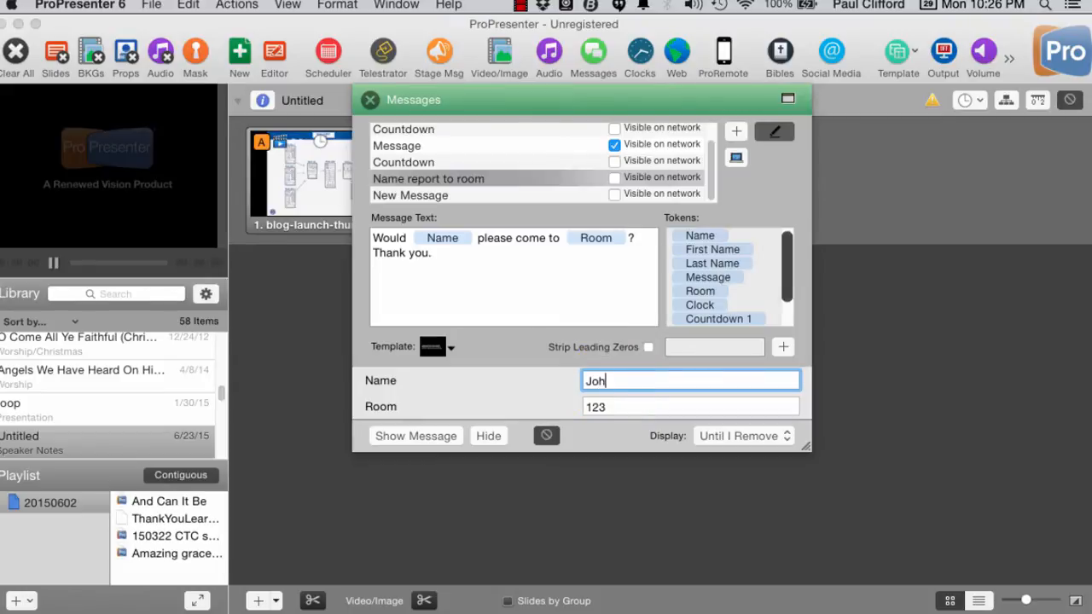
pyautogui.write('n Doe')
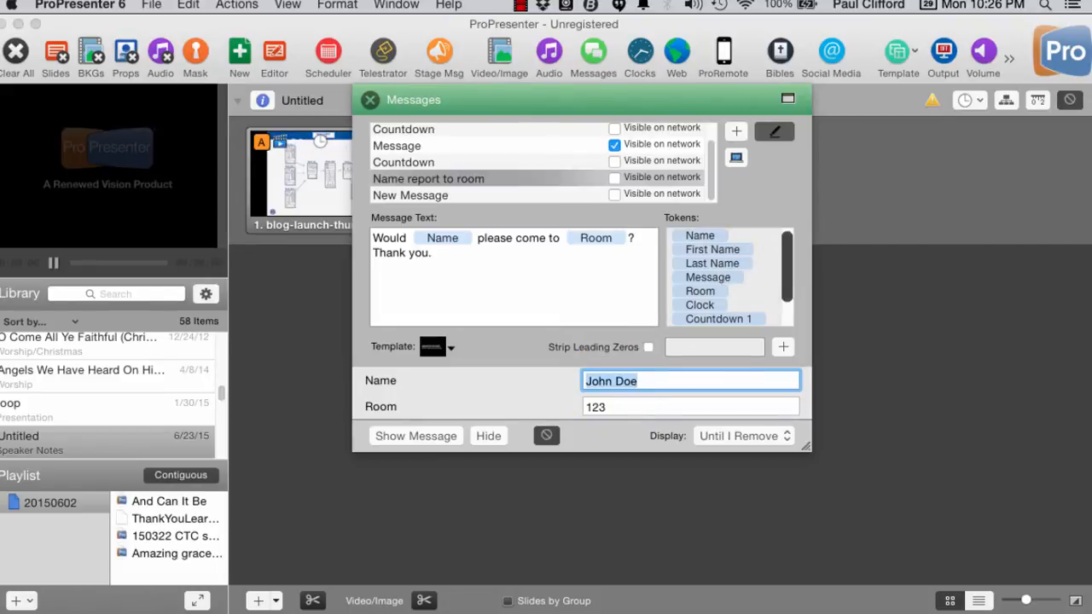
pyautogui.click(690, 407)
pyautogui.write('R')
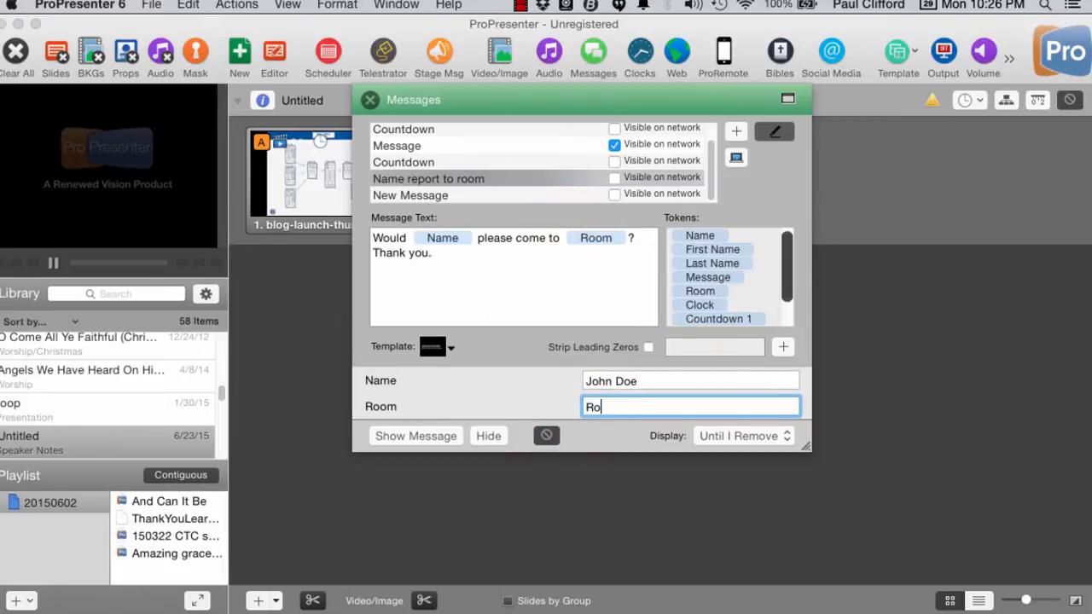
pyautogui.write('om 123')
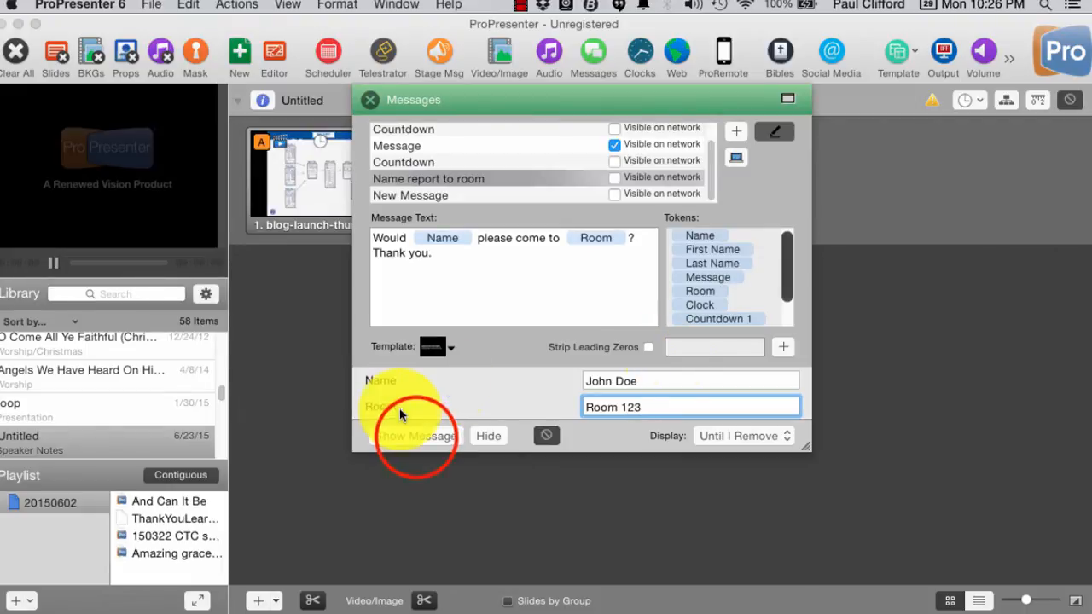
pyautogui.click(416, 436)
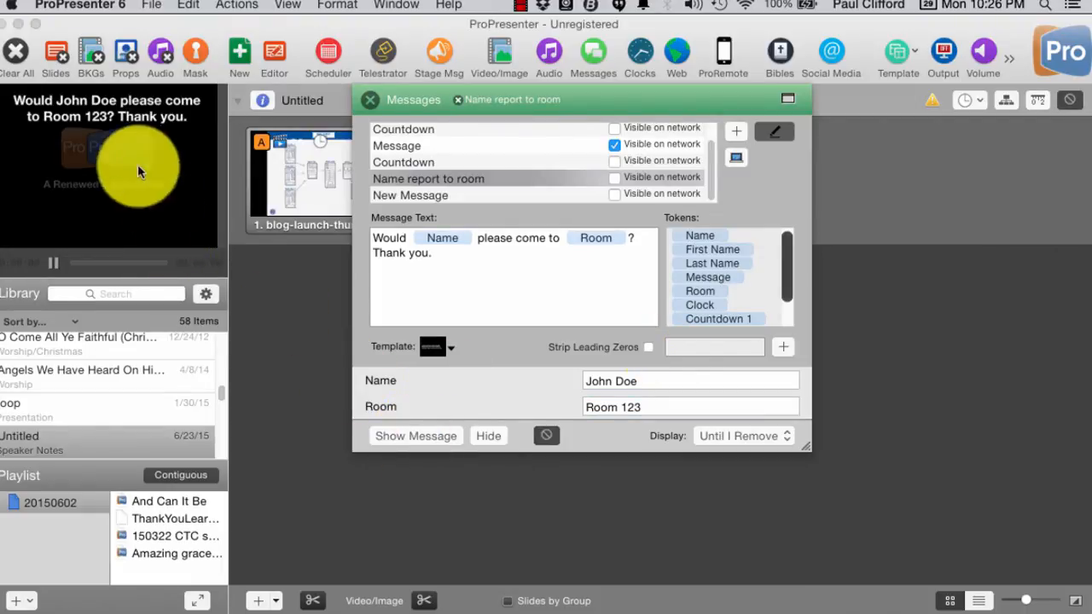
pyautogui.moveTo(403, 296)
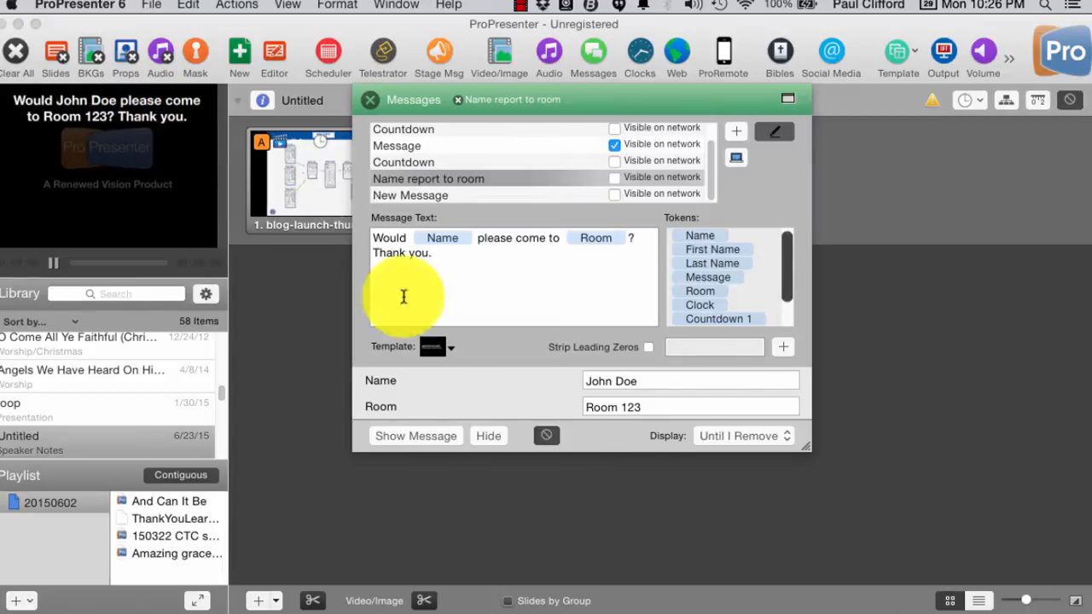
pyautogui.click(691, 407)
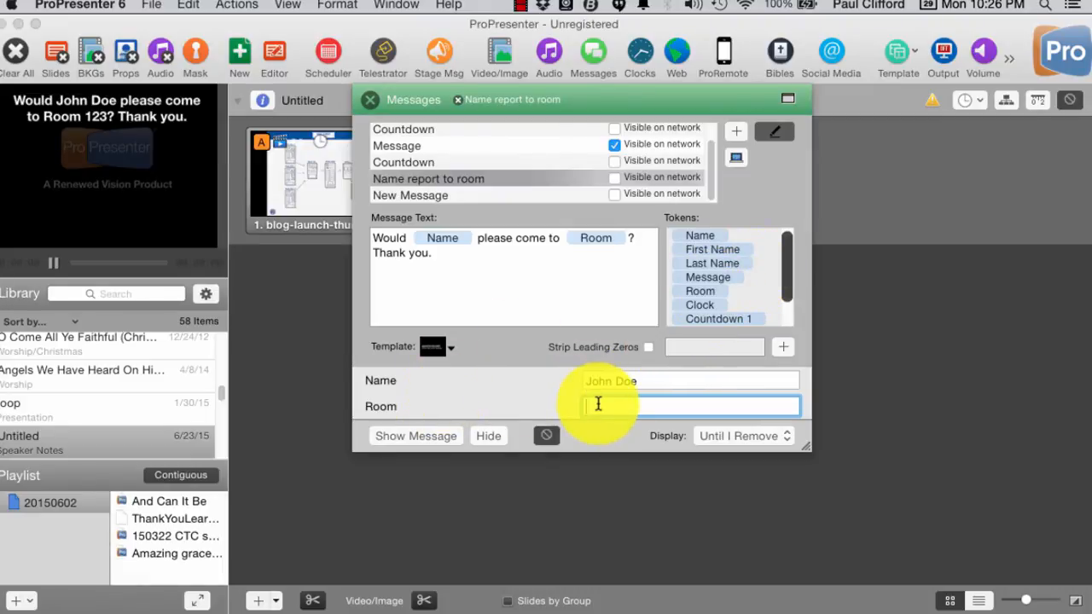
# - Change the Room value to 'The Wildcat Room' and refresh the live message
pyautogui.write('W')
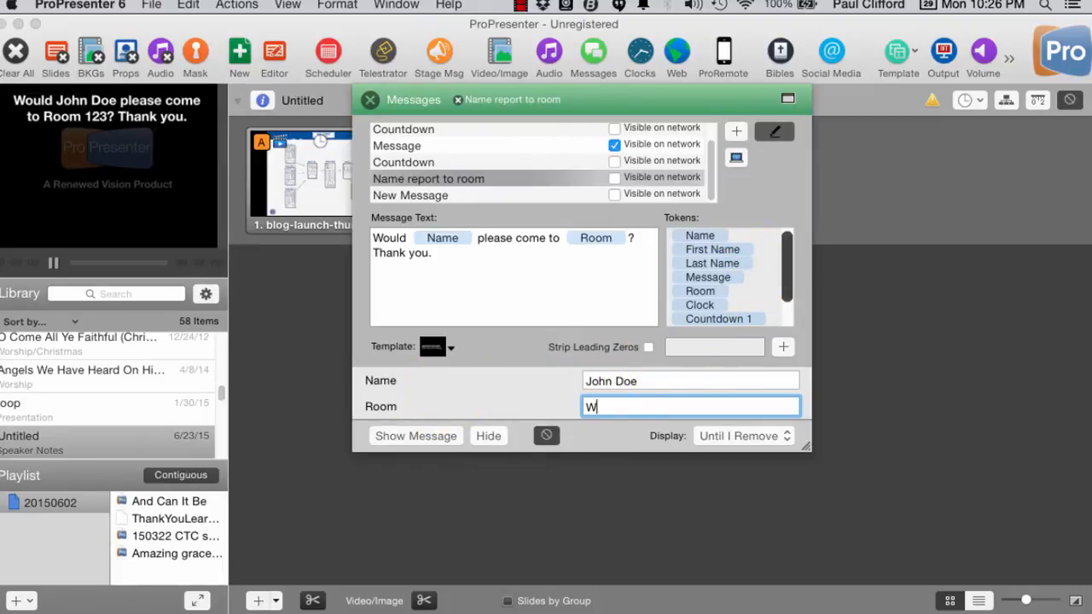
pyautogui.write('ildcast')
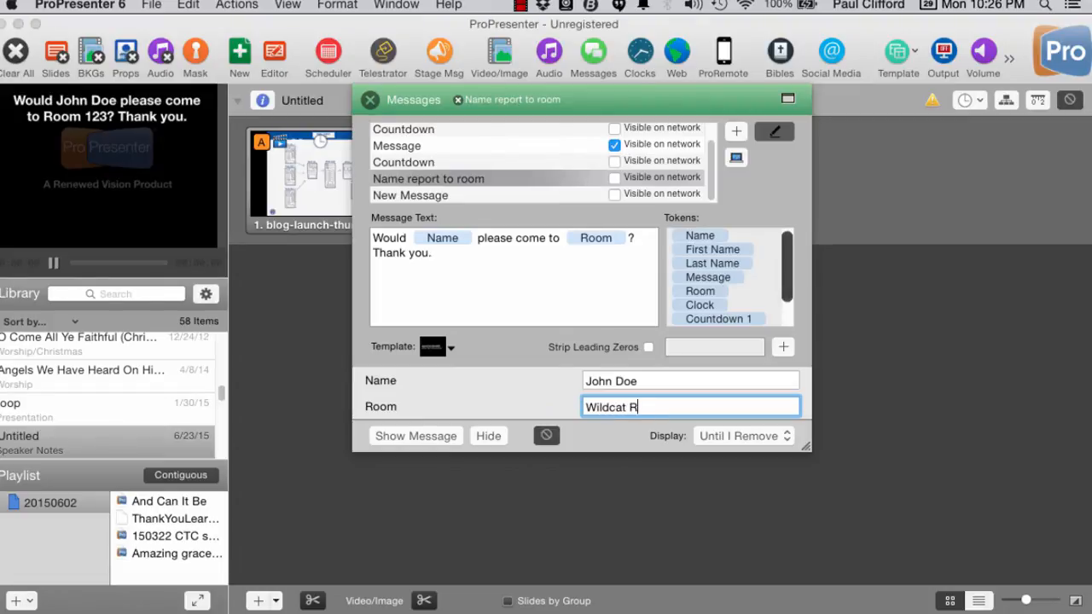
pyautogui.write('oom')
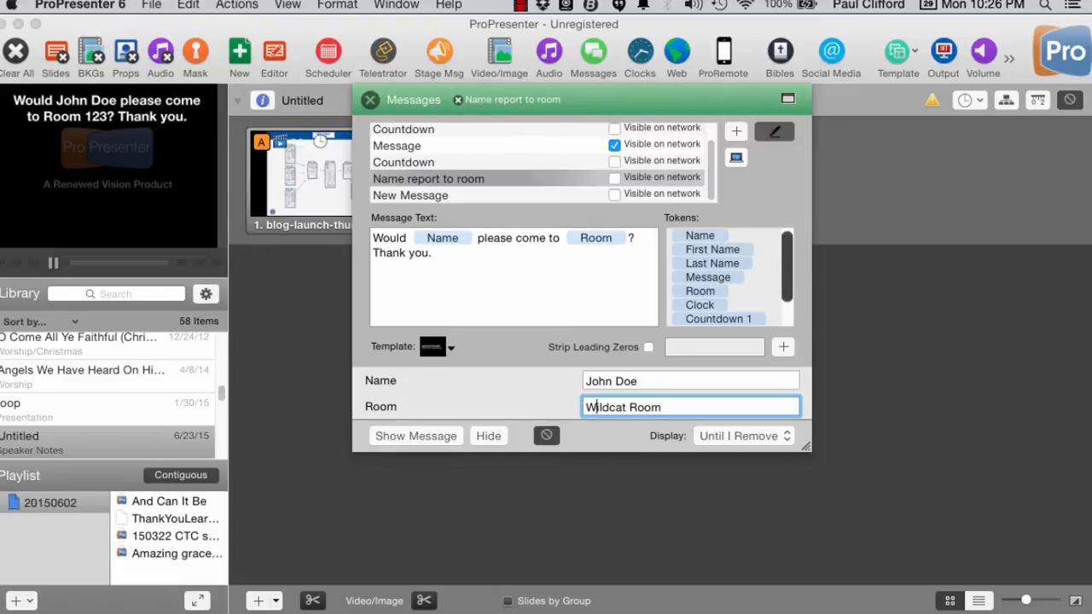
pyautogui.write('Th')
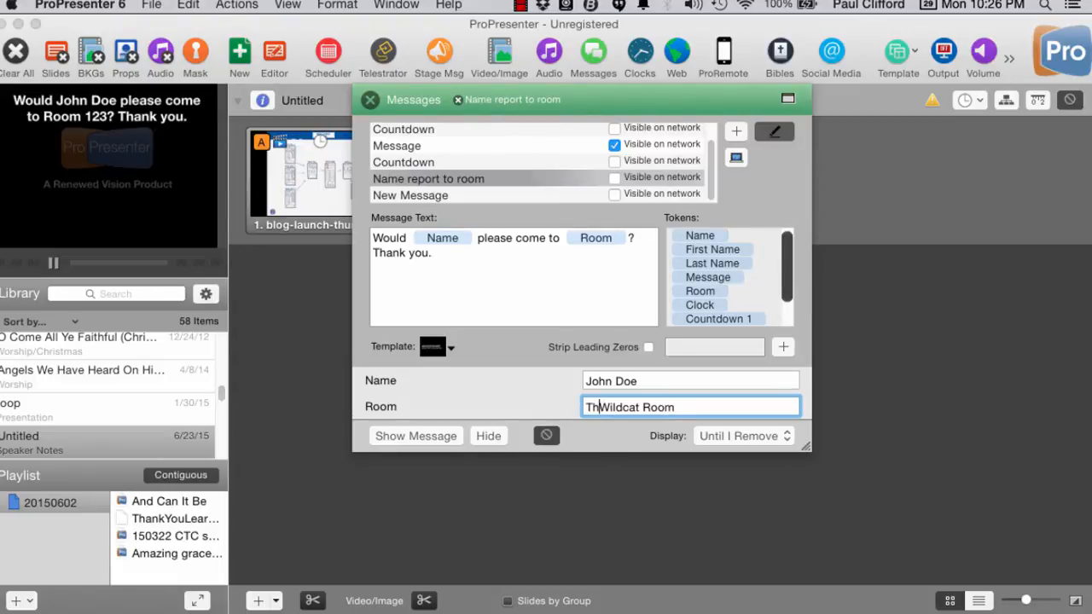
pyautogui.write('e')
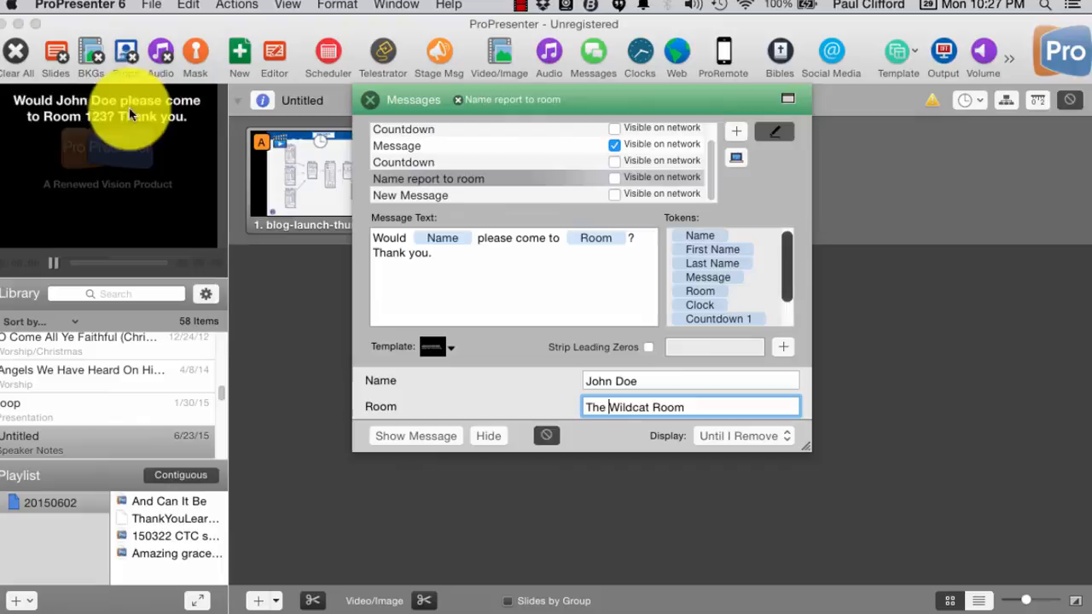
pyautogui.click(415, 436)
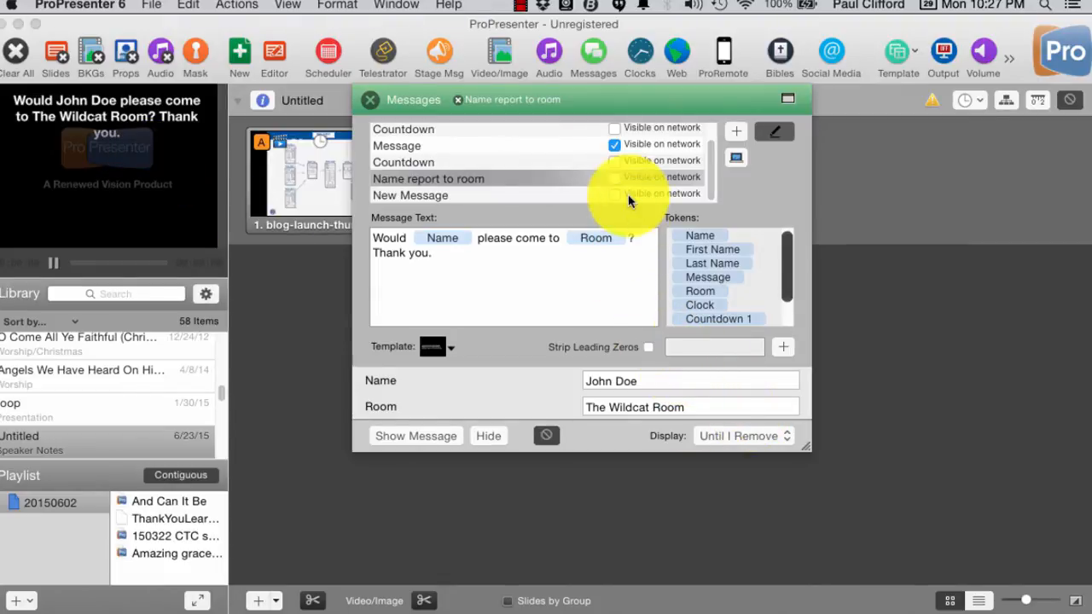
pyautogui.moveTo(617, 186)
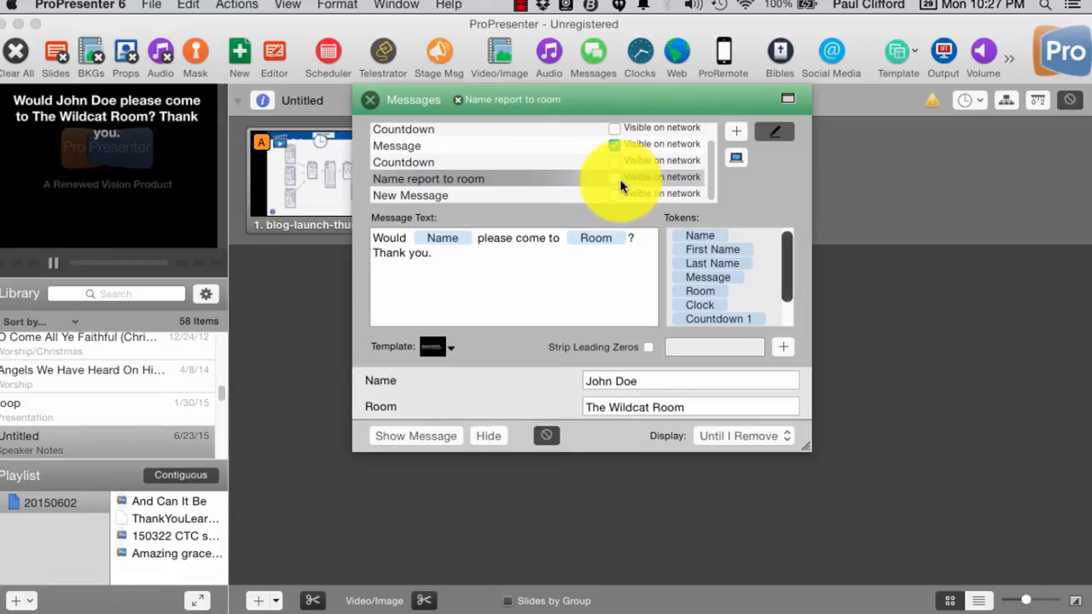
# - Mark 'Name report to room' visible on network, then return to ProPresenter from Chrome
pyautogui.click(428, 178)
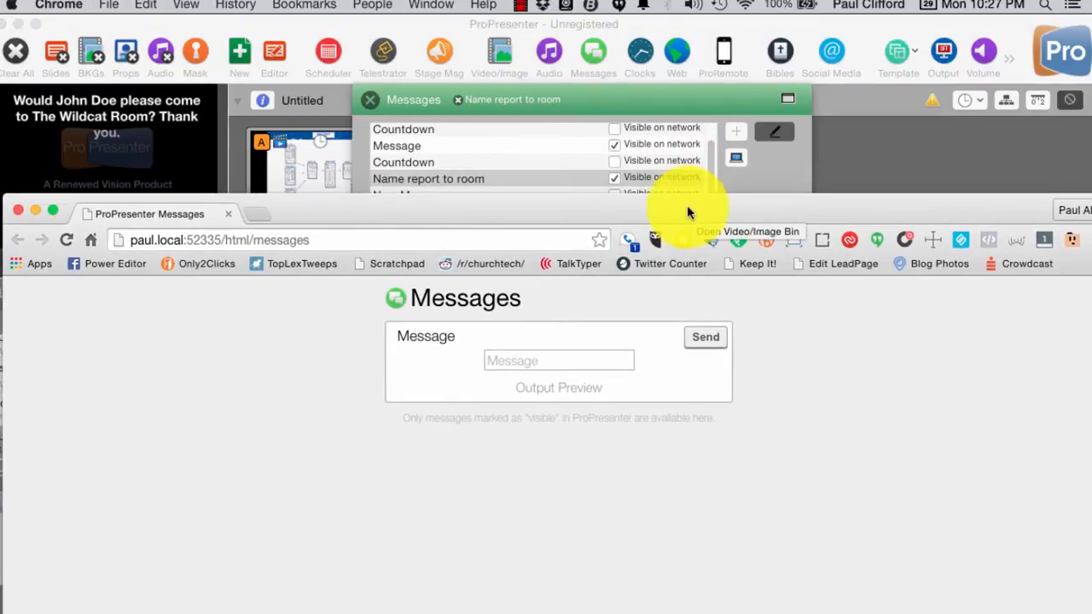
pyautogui.moveTo(39, 26)
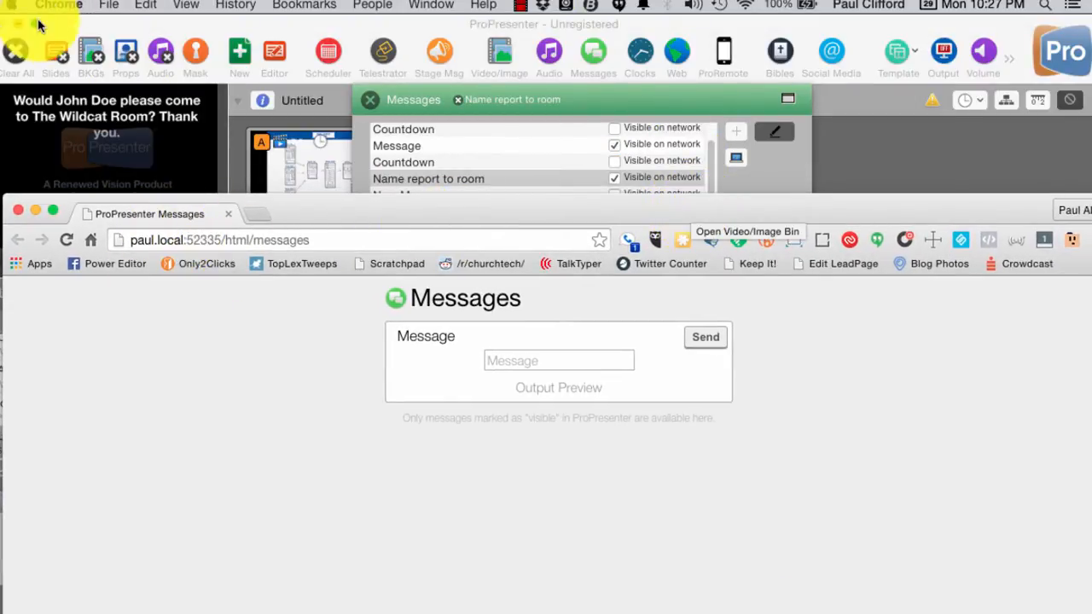
pyautogui.click(68, 5)
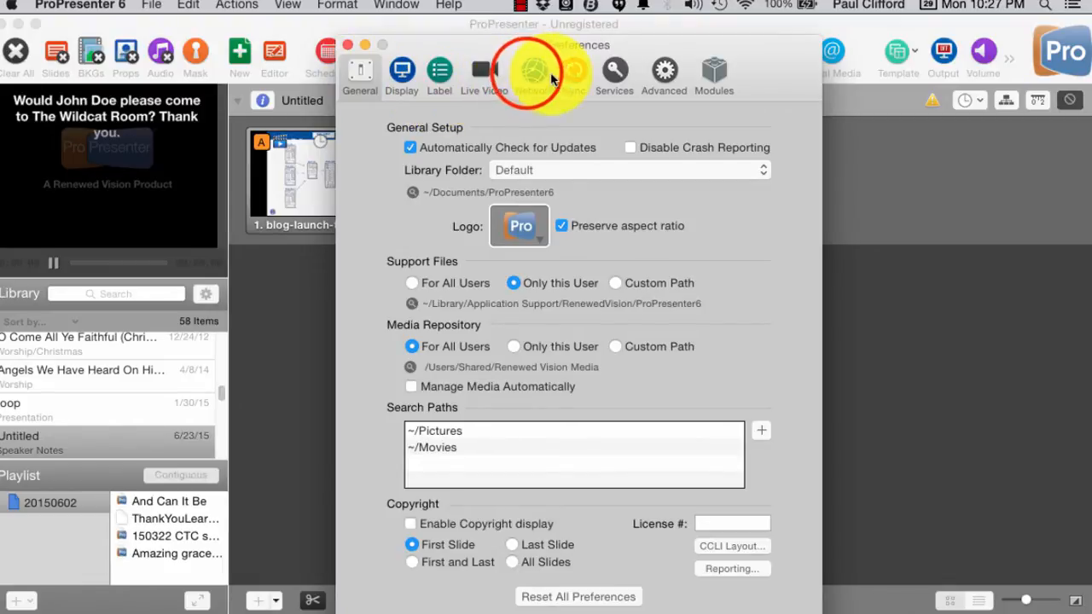
# - Open the Network preferences, showing networking enabled on port 52335
pyautogui.click(532, 74)
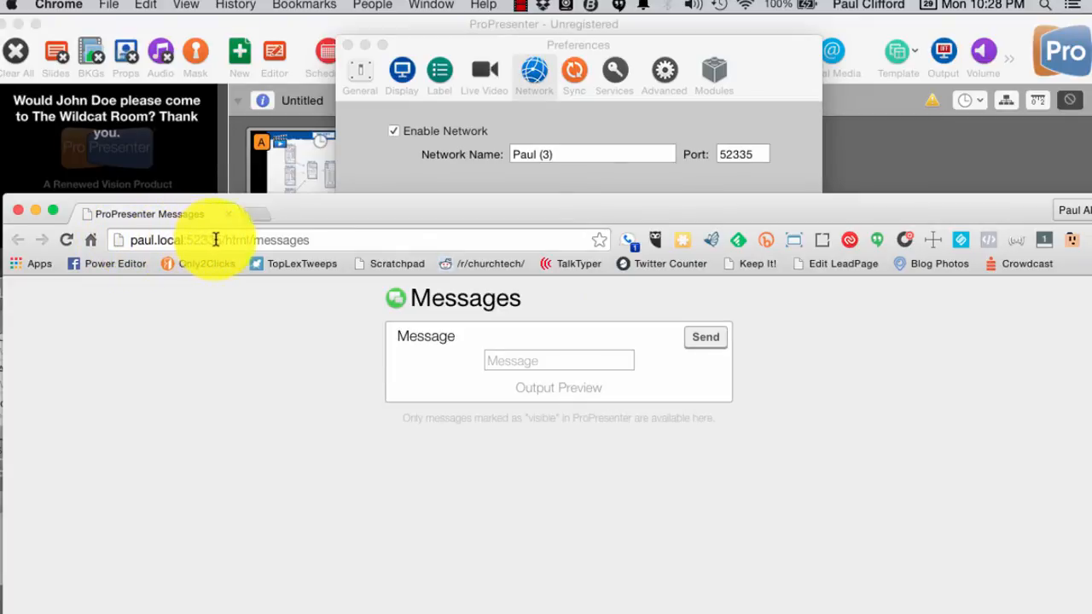
pyautogui.moveTo(336, 249)
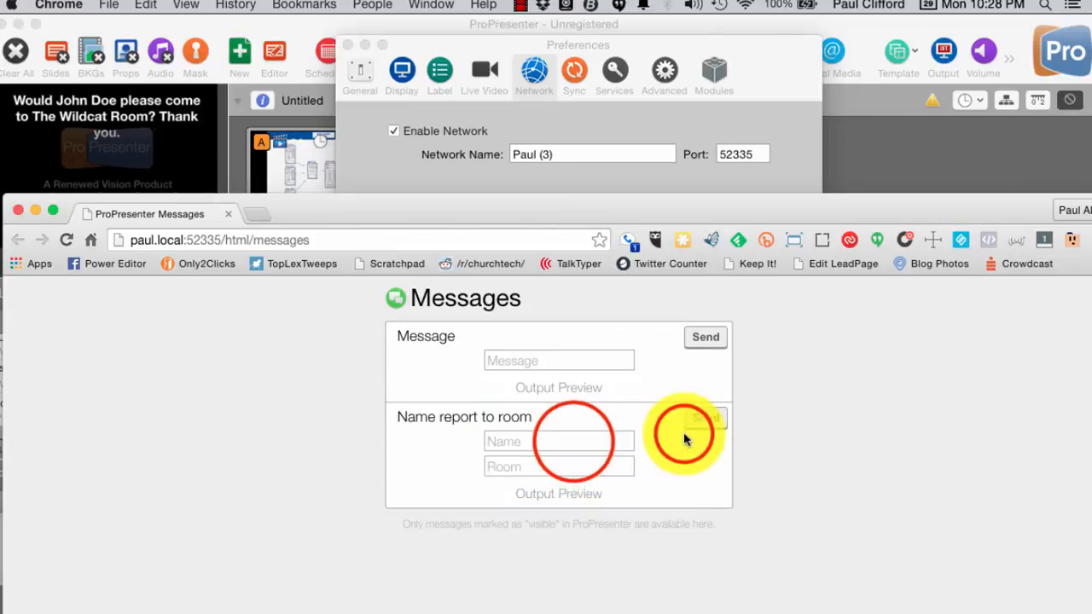
# - Send the Name report to room message for Jane Doe and the board room
pyautogui.click(558, 441)
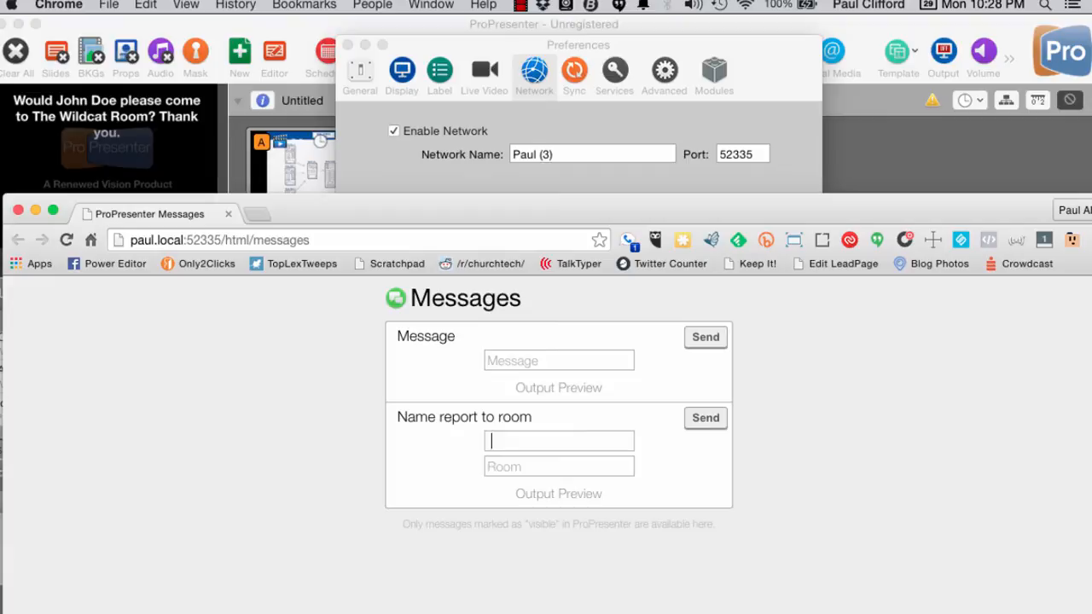
pyautogui.write('Jane')
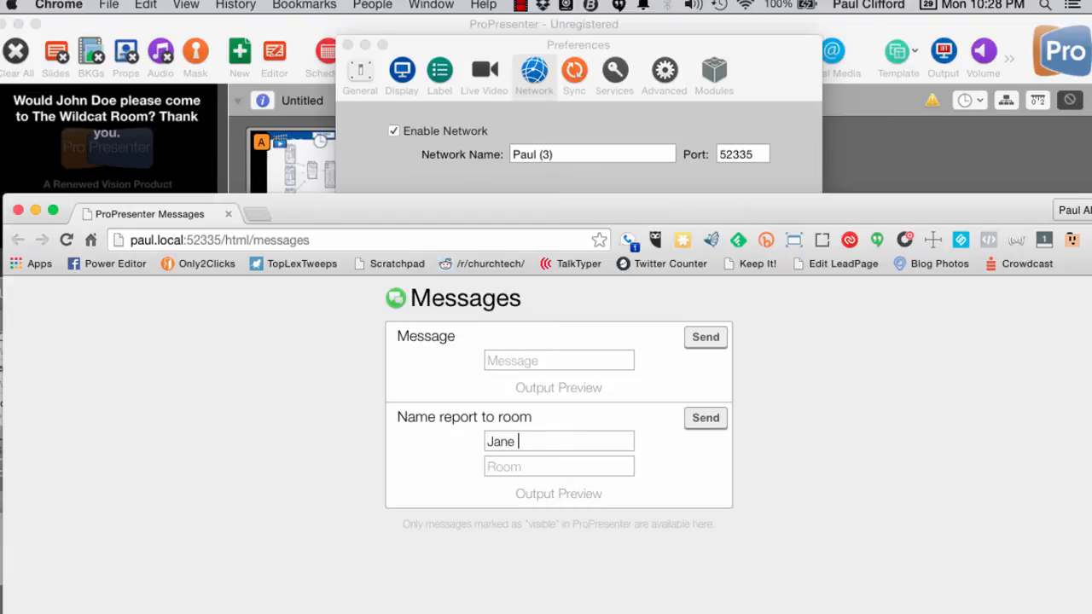
pyautogui.write('Doe')
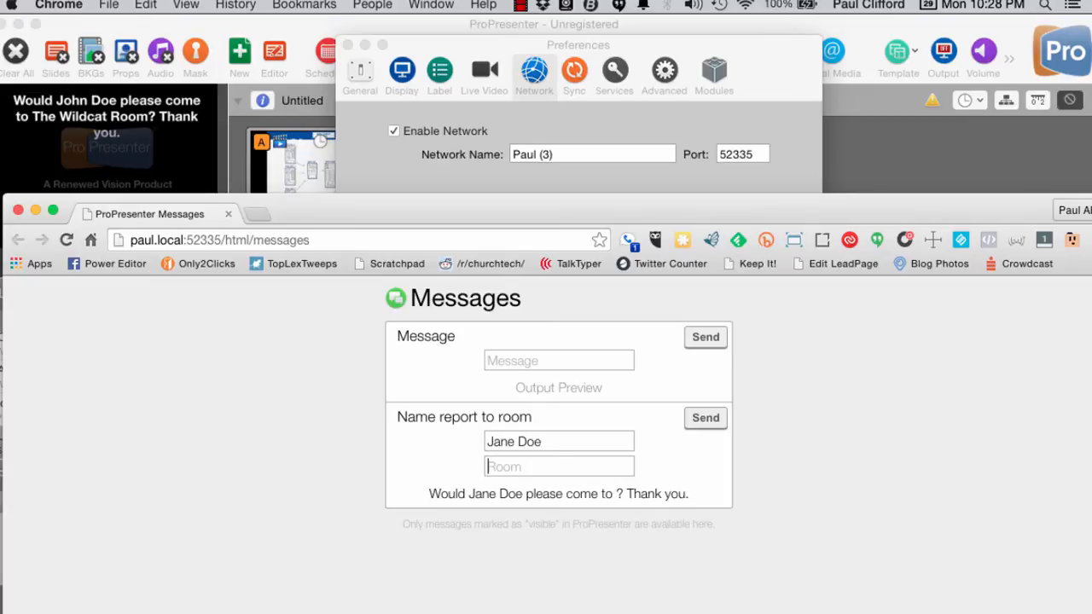
pyautogui.write('the bo')
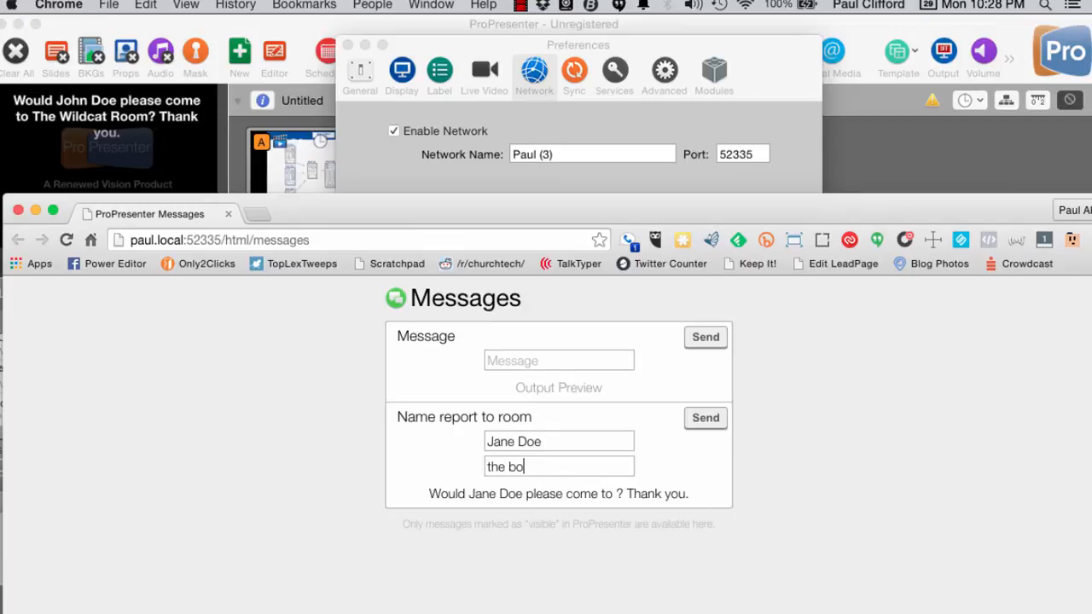
pyautogui.write('ard room')
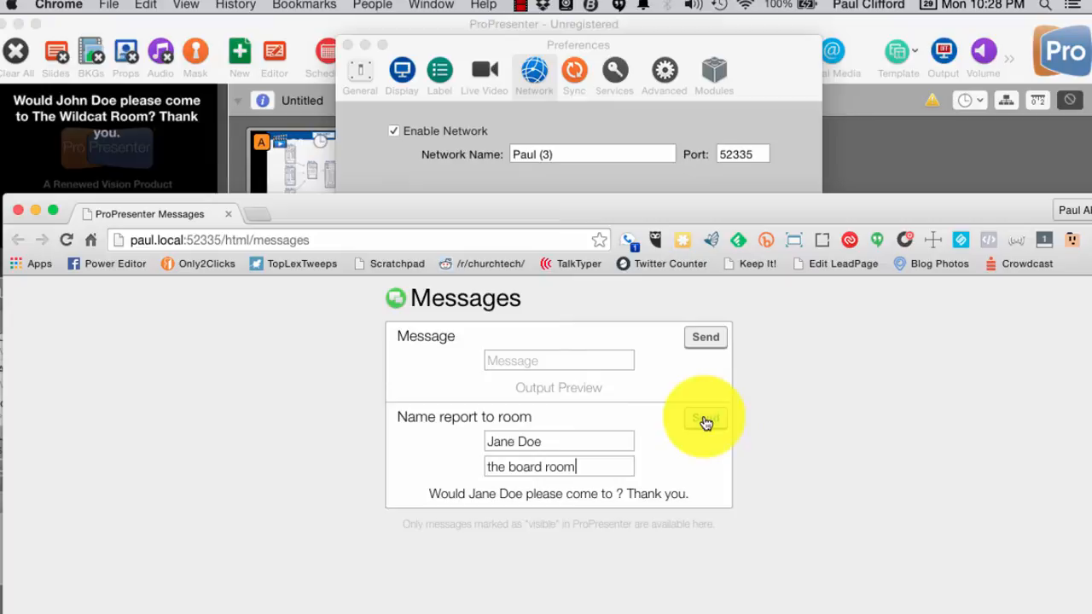
pyautogui.click(704, 417)
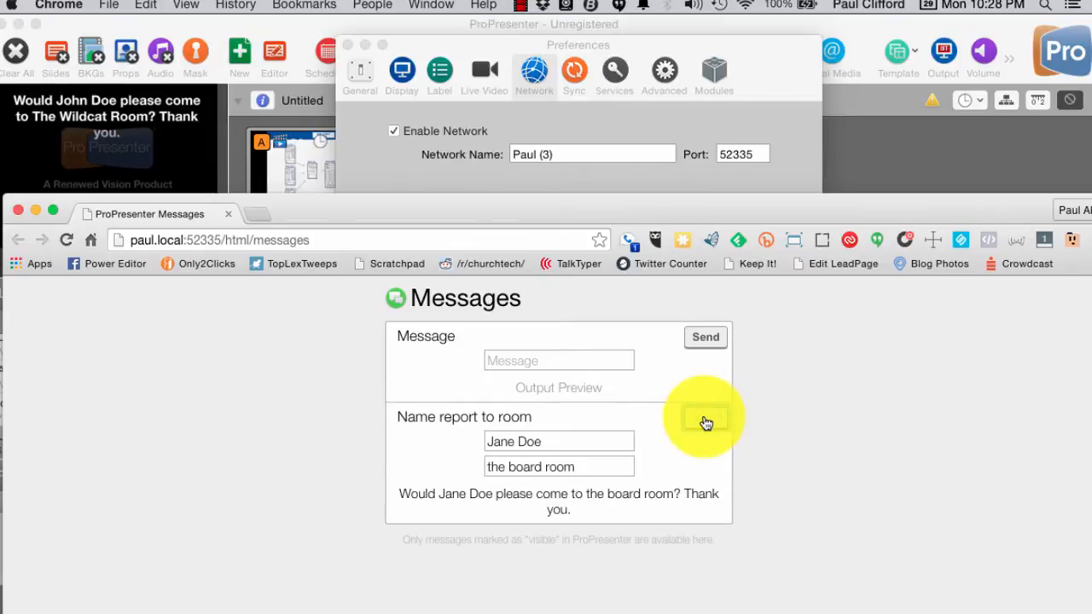
pyautogui.click(705, 417)
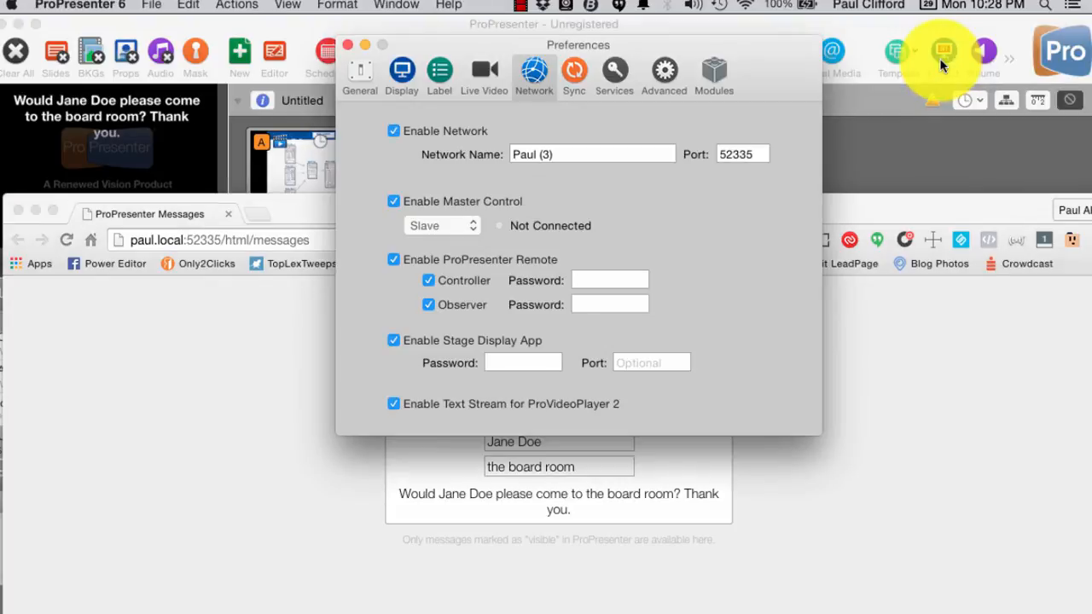
pyautogui.moveTo(149, 151)
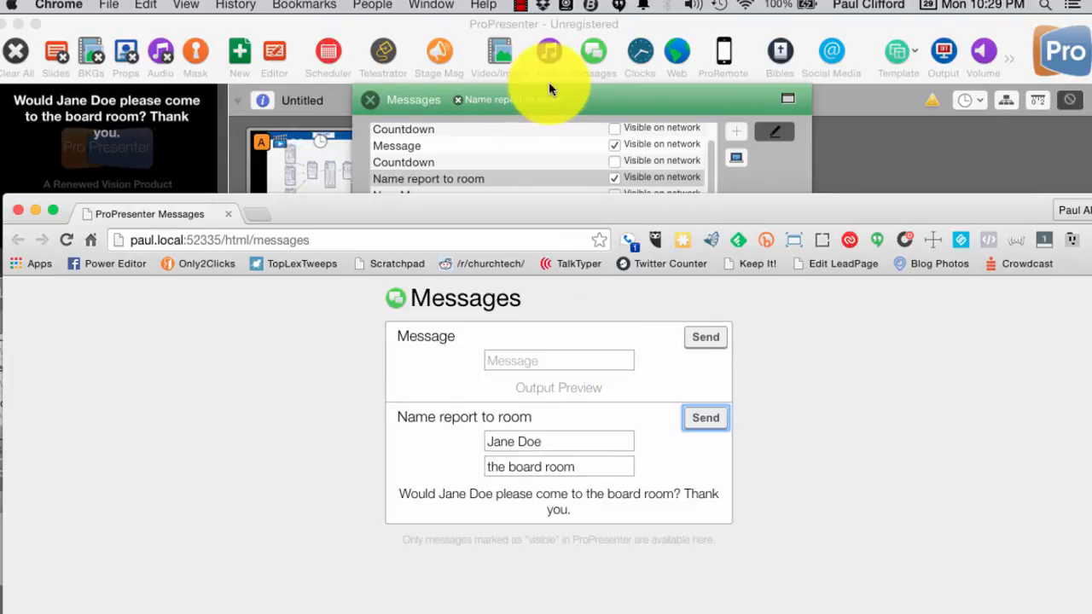
pyautogui.moveTo(565, 94)
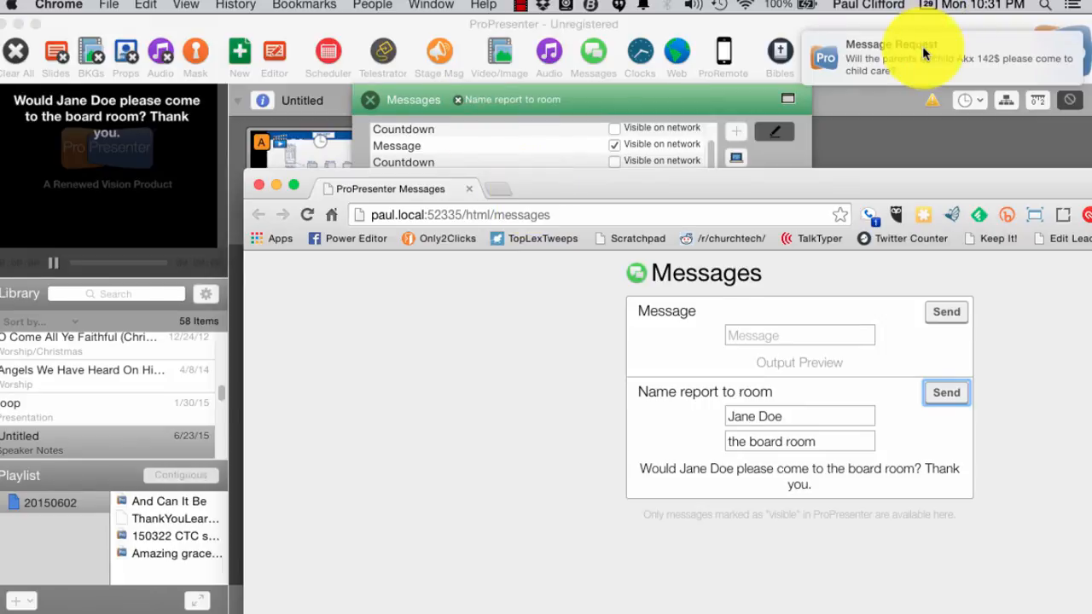
pyautogui.moveTo(960, 70)
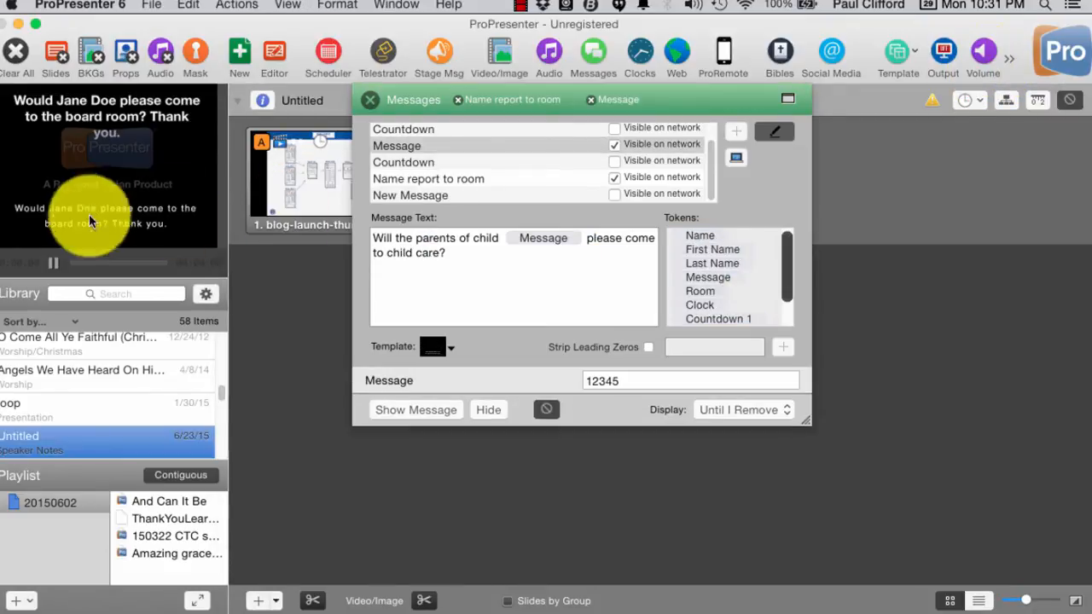
pyautogui.moveTo(256, 213)
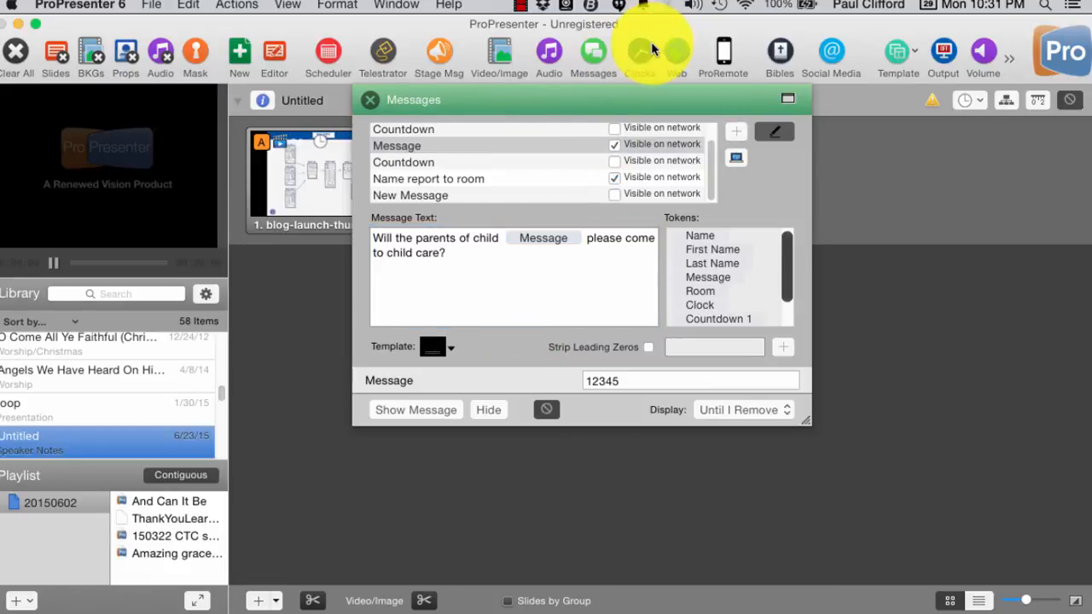
pyautogui.moveTo(641, 51)
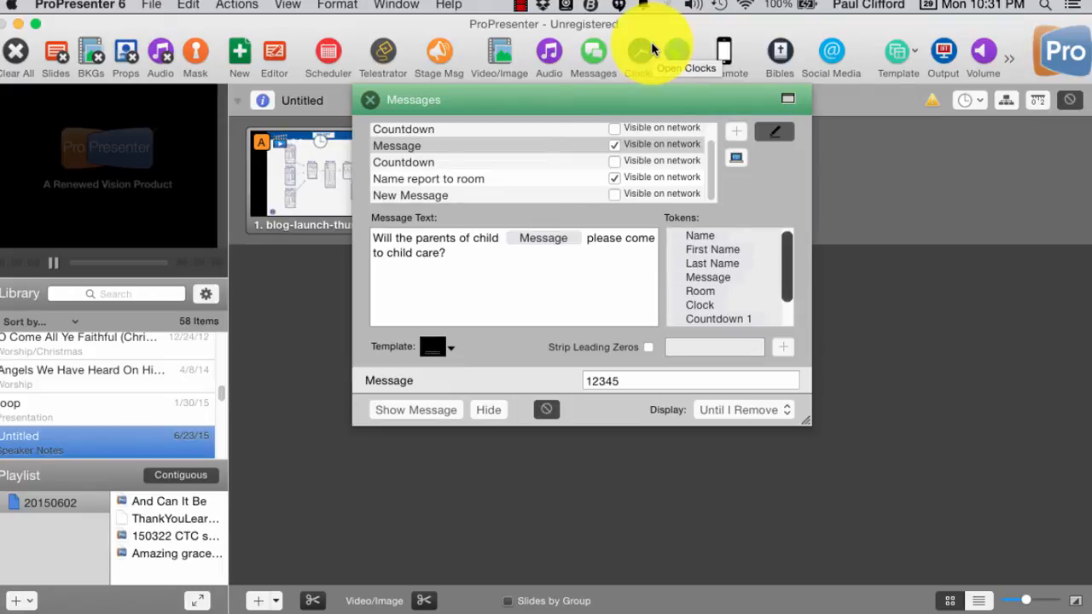
# - Show the child care request for Akx 142 on the output, replacing the Jane Doe message
pyautogui.click(416, 409)
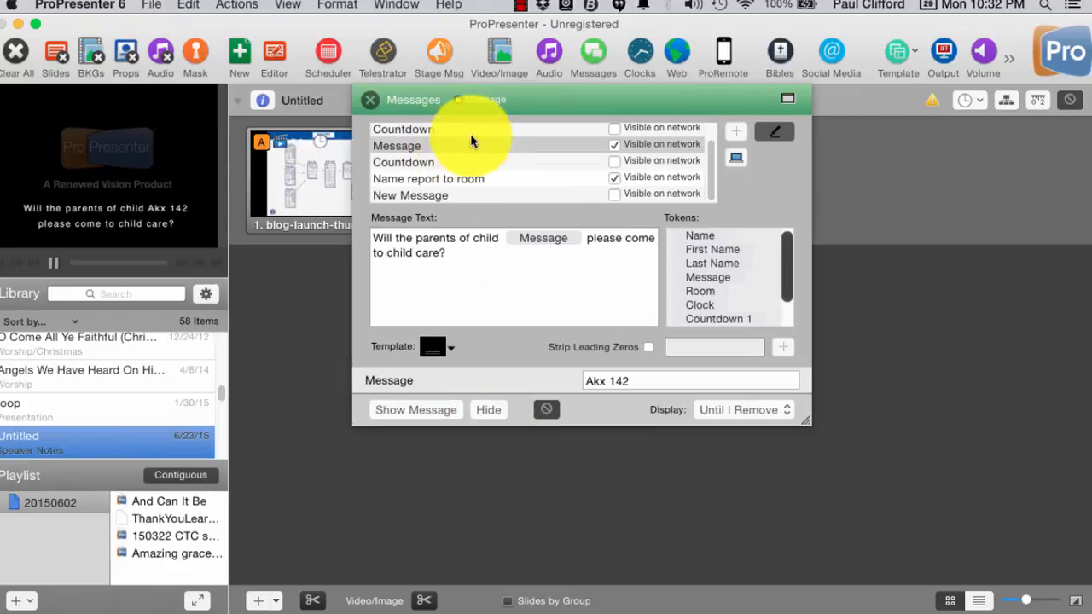
pyautogui.moveTo(443, 141)
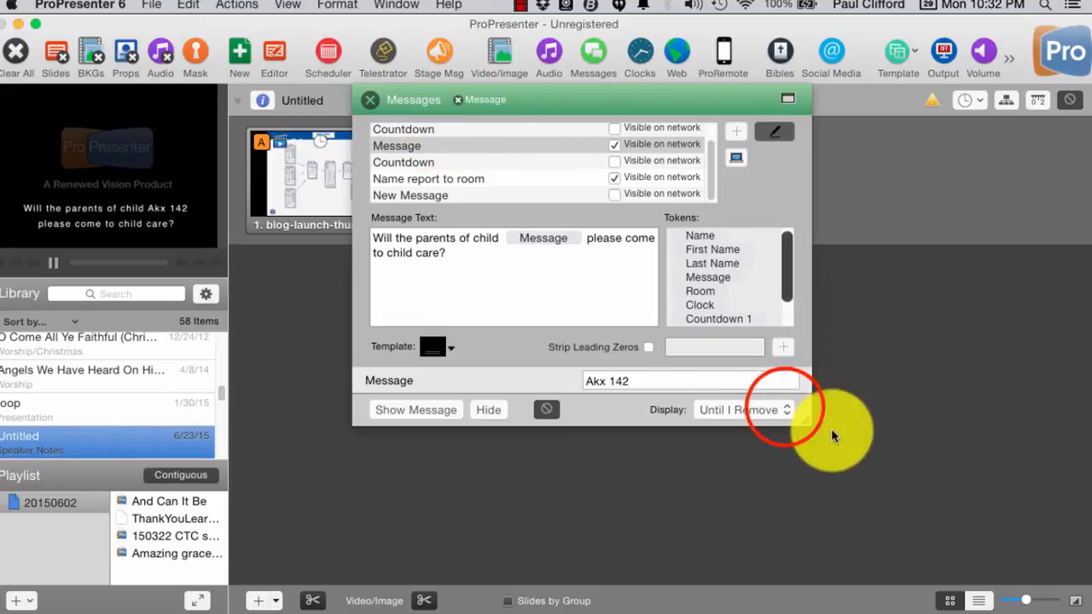
# - Set the message Display duration to 10 seconds
pyautogui.click(742, 409)
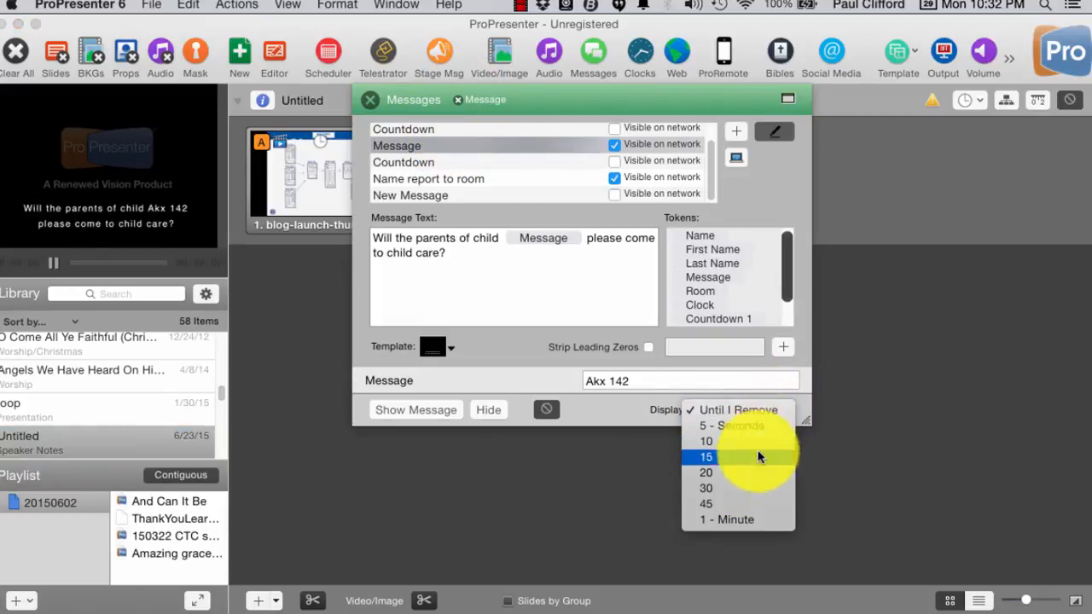
pyautogui.moveTo(761, 458)
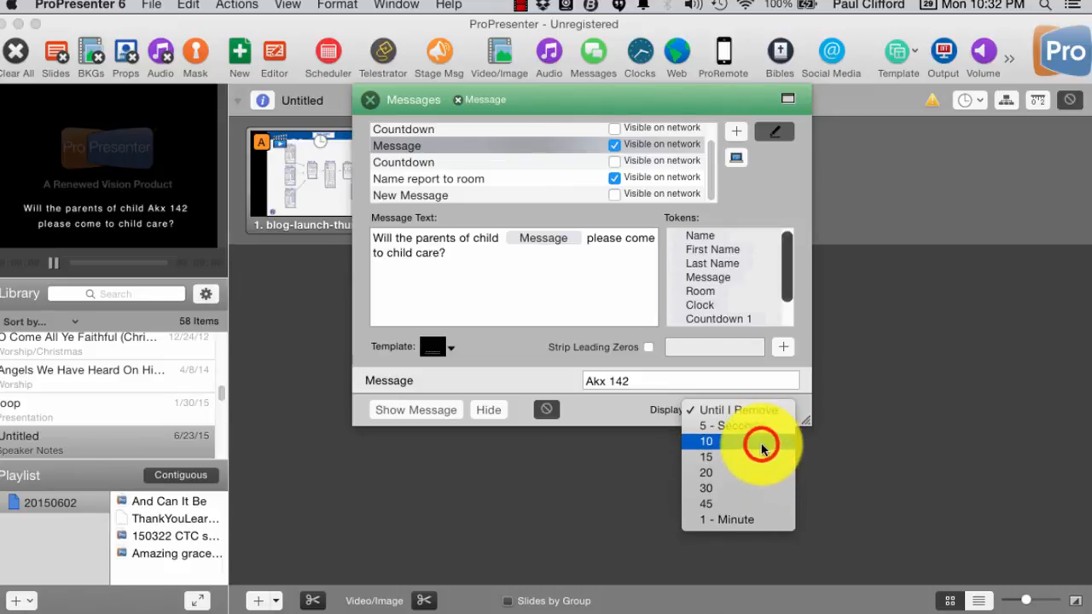
pyautogui.click(705, 441)
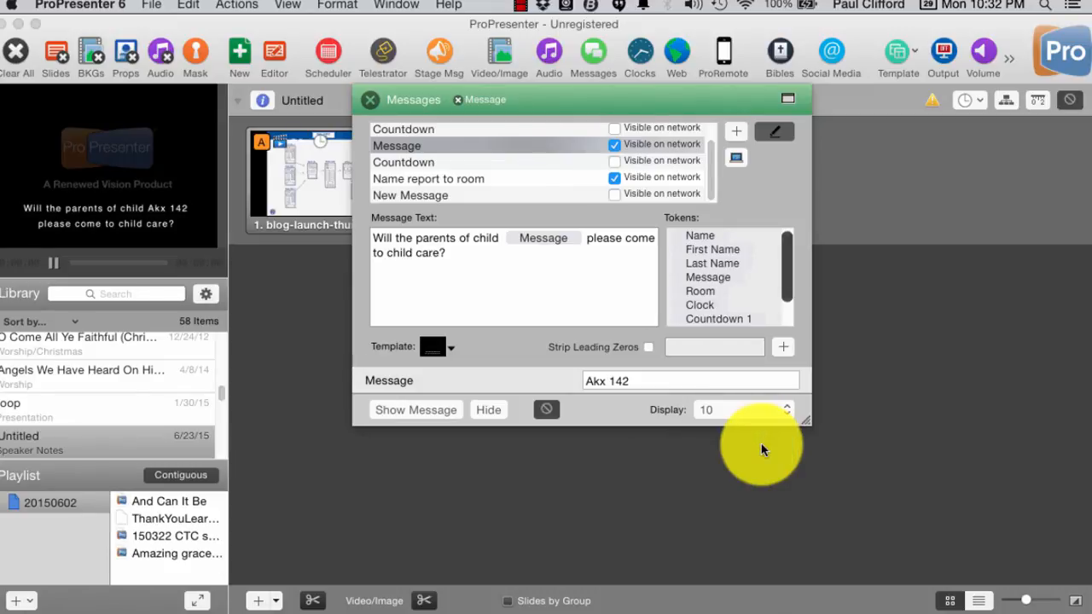
pyautogui.moveTo(538, 141)
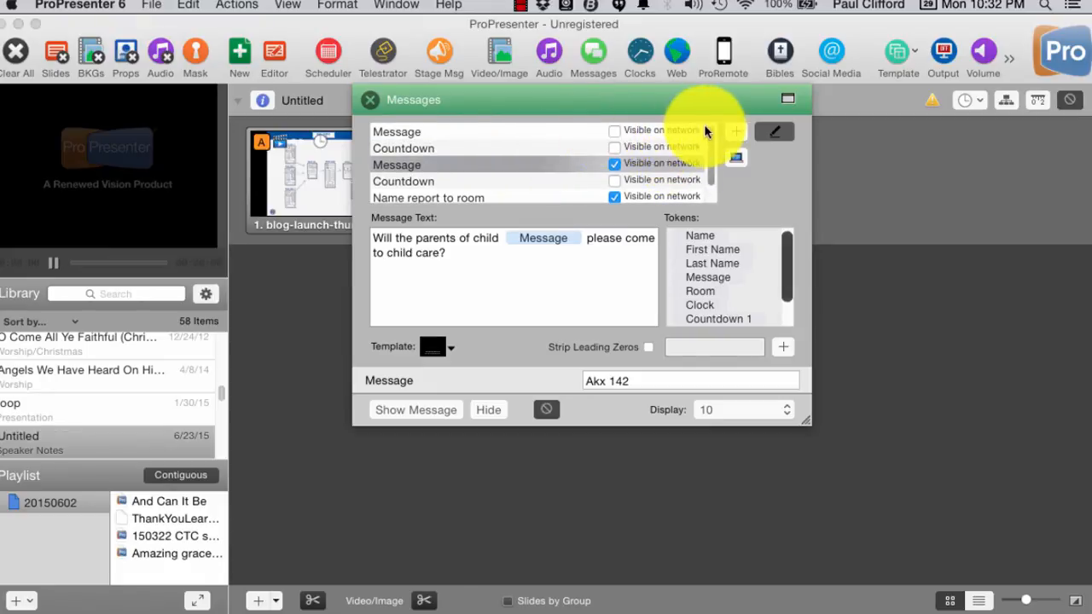
pyautogui.moveTo(661, 162)
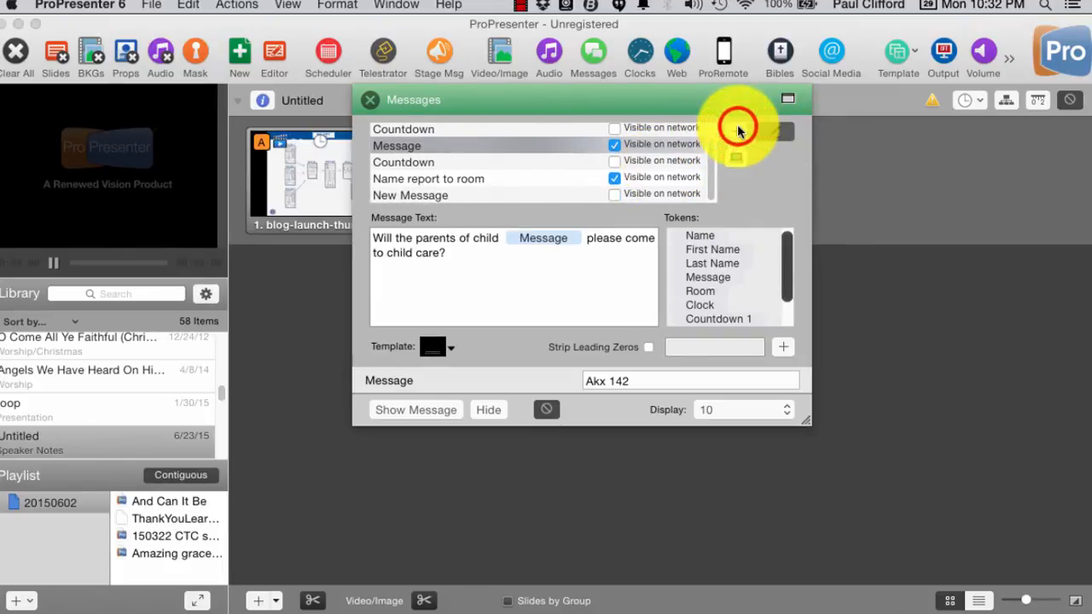
# - Add a template, then delete New Message 1, New Message, Name report to room and the extra Message
pyautogui.click(735, 131)
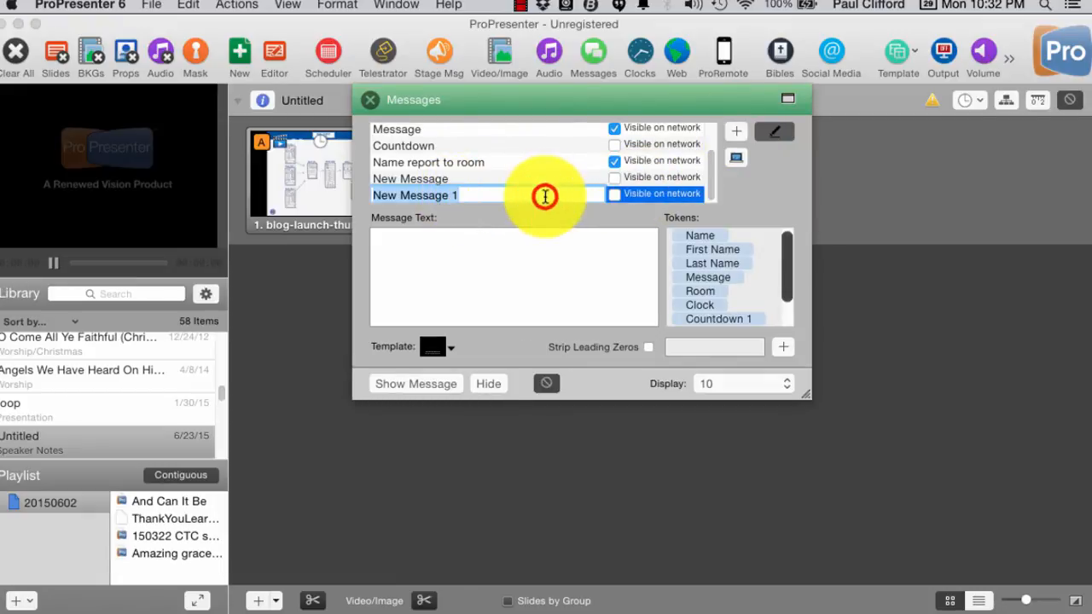
pyautogui.click(413, 179)
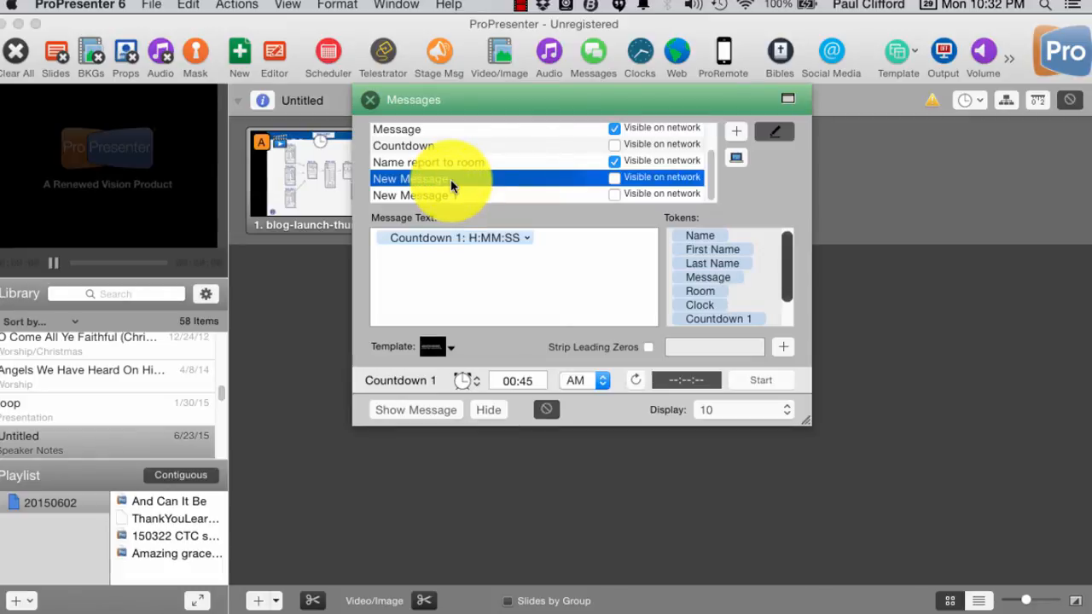
pyautogui.click(409, 195)
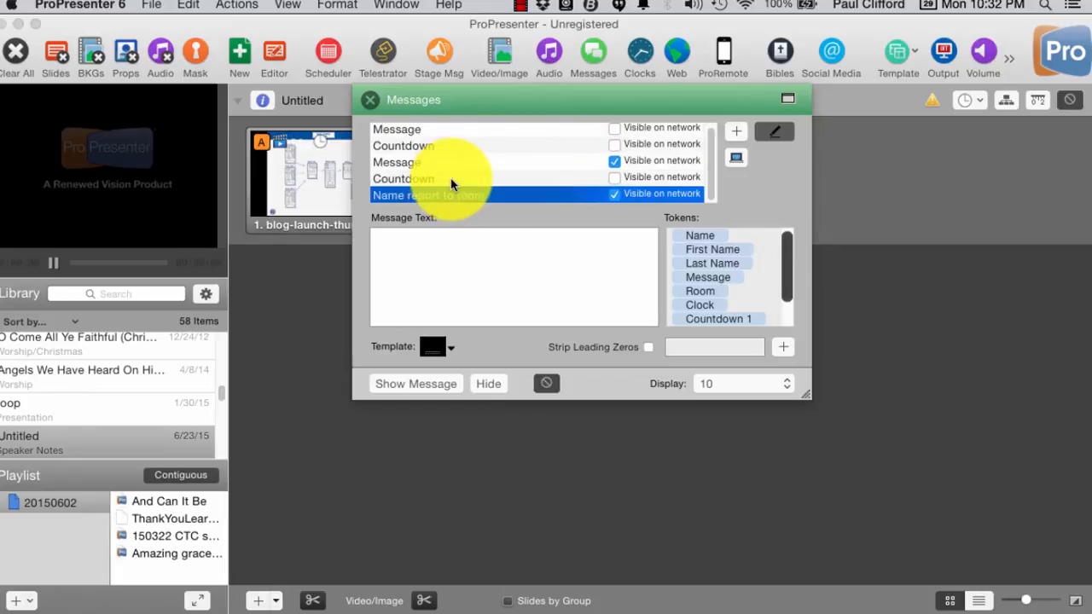
pyautogui.click(426, 196)
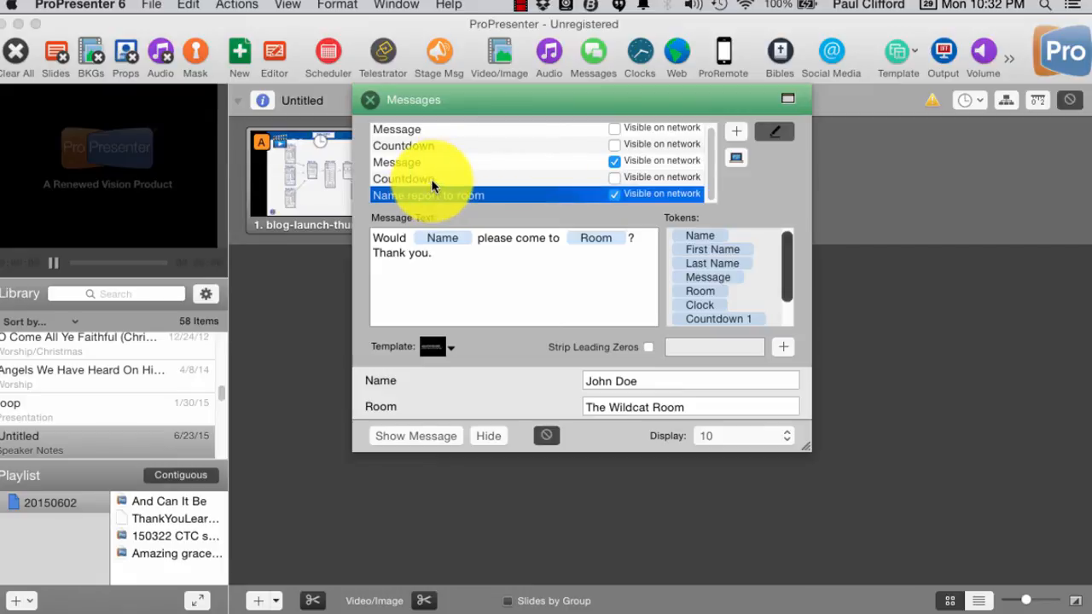
pyautogui.click(403, 180)
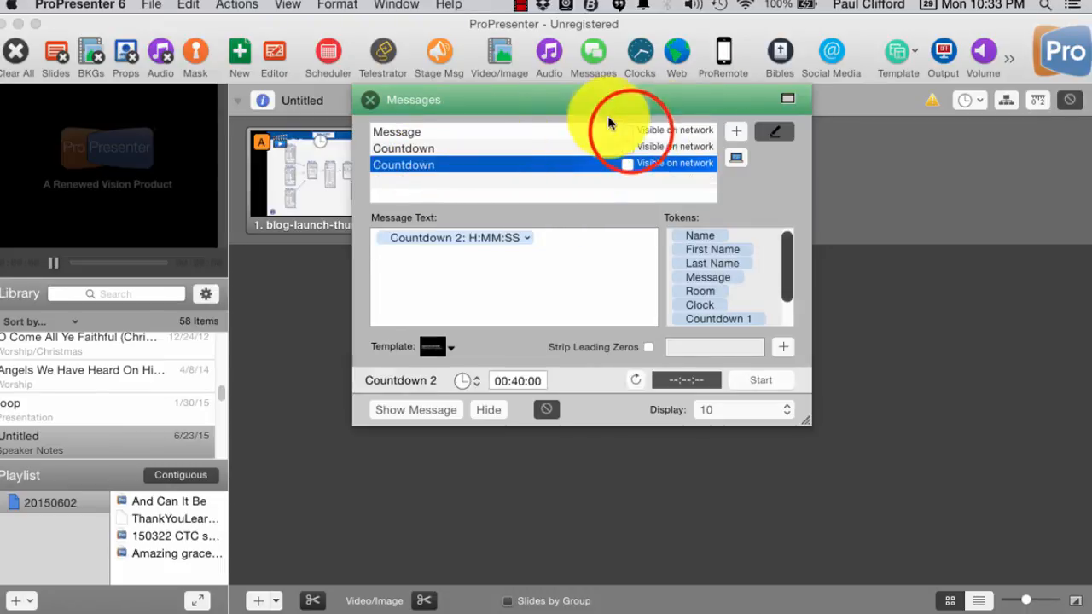
pyautogui.click(395, 131)
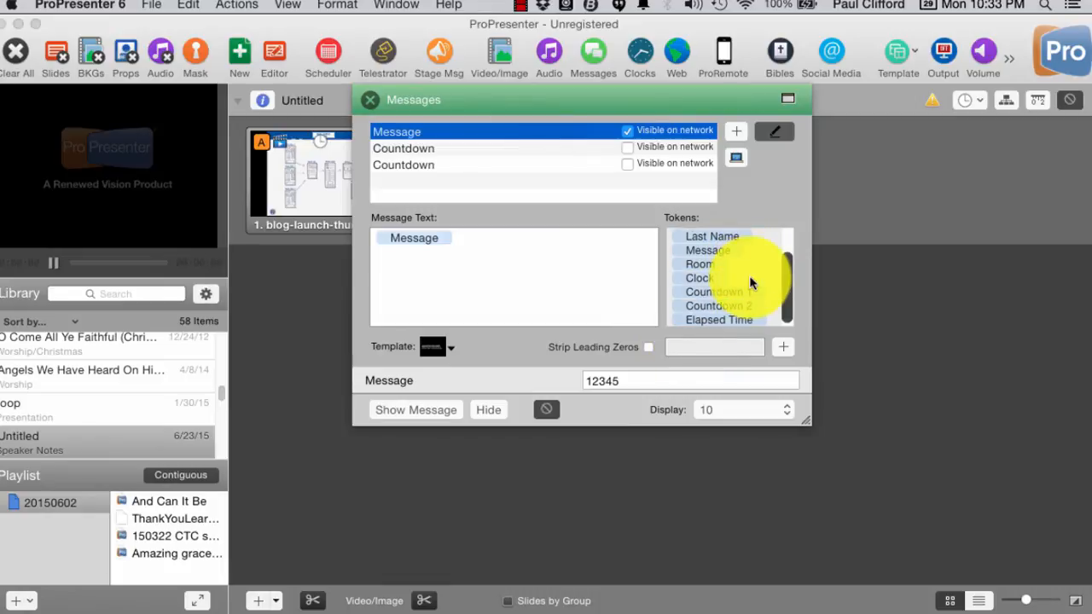
pyautogui.scroll(3)
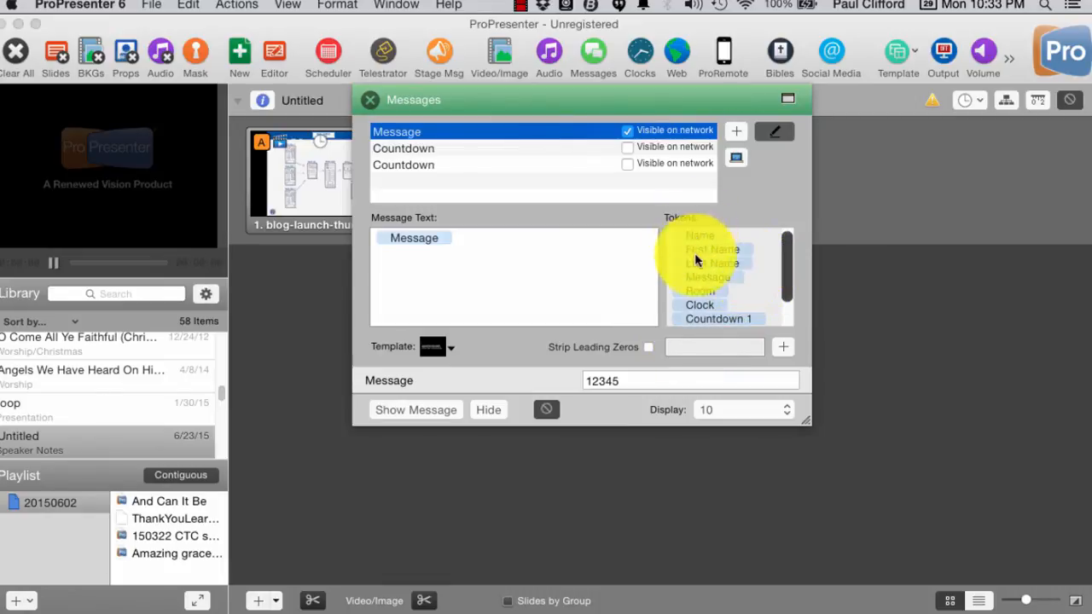
pyautogui.scroll(-3)
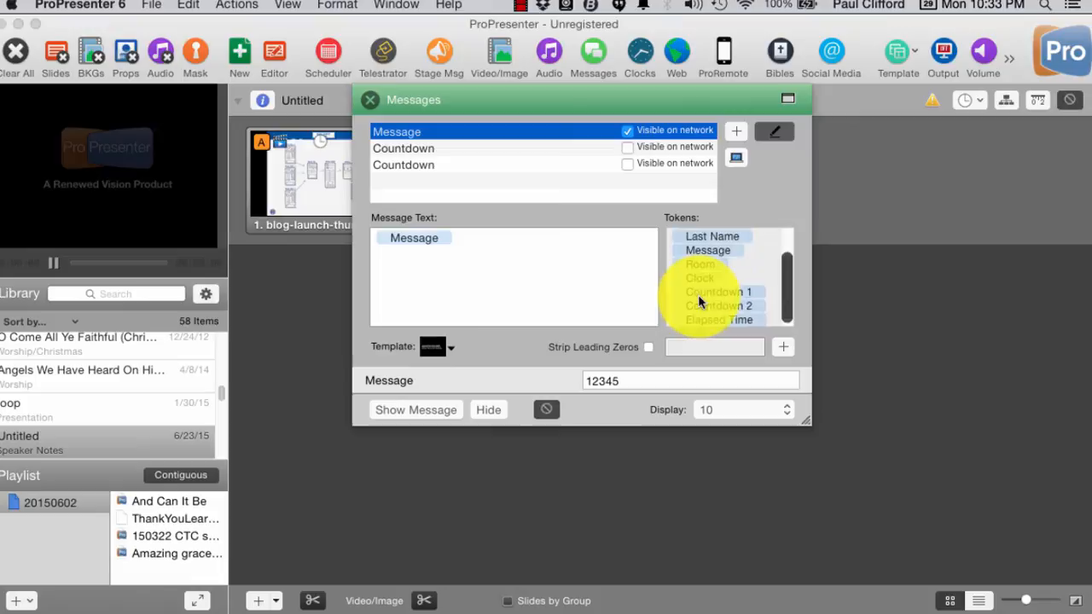